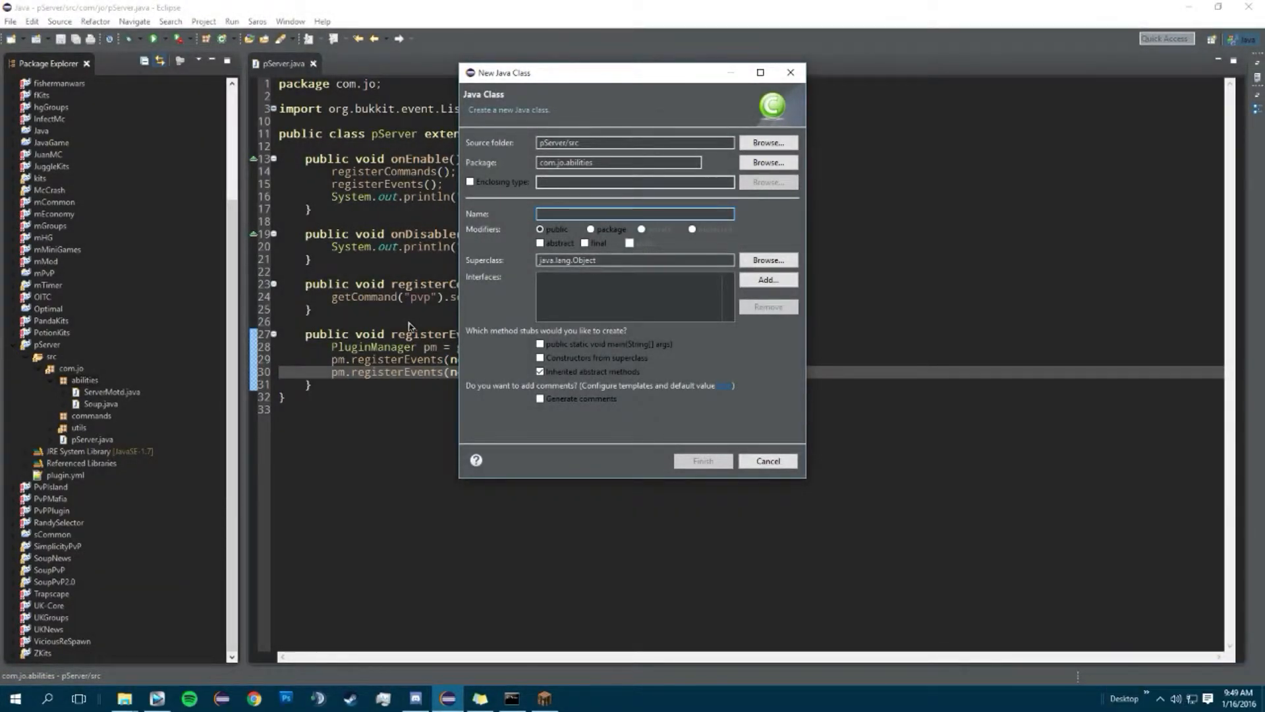
Create the class ItemEvent in com.jo.abilities via the New Java Class wizard.
{"action": "type", "text": "E"}
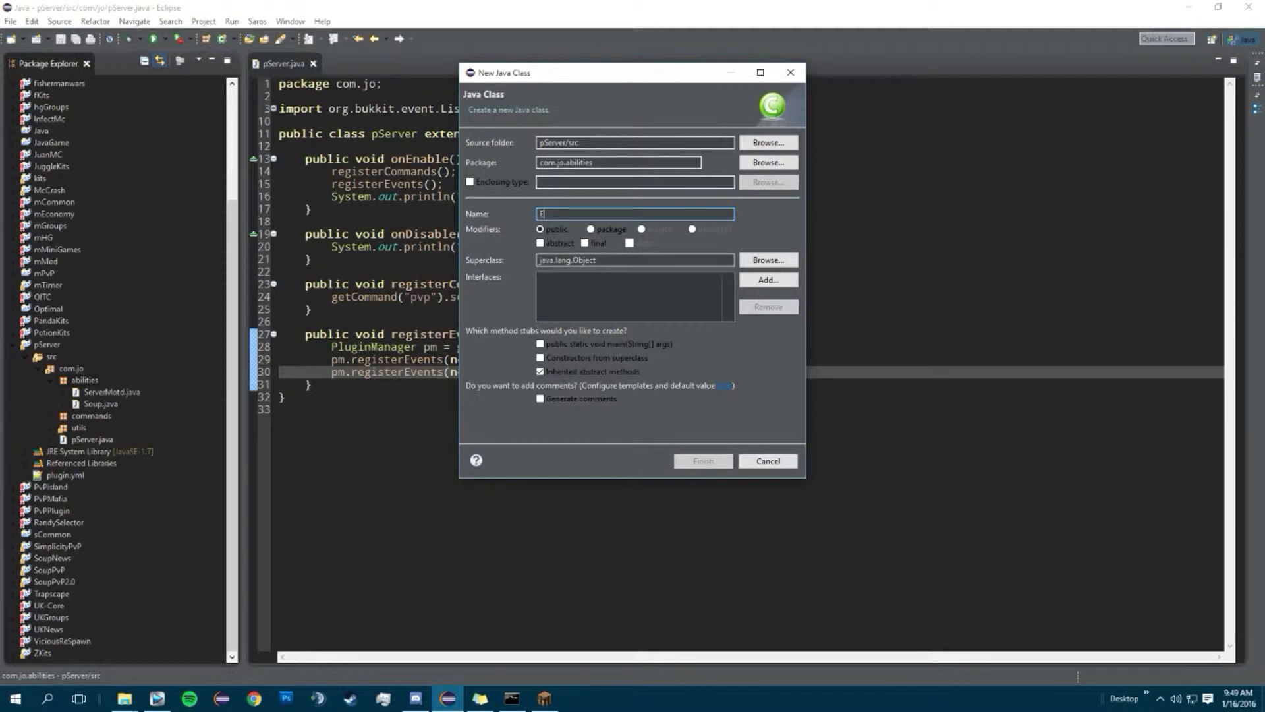
{"action": "type", "text": "ItemEvent"}
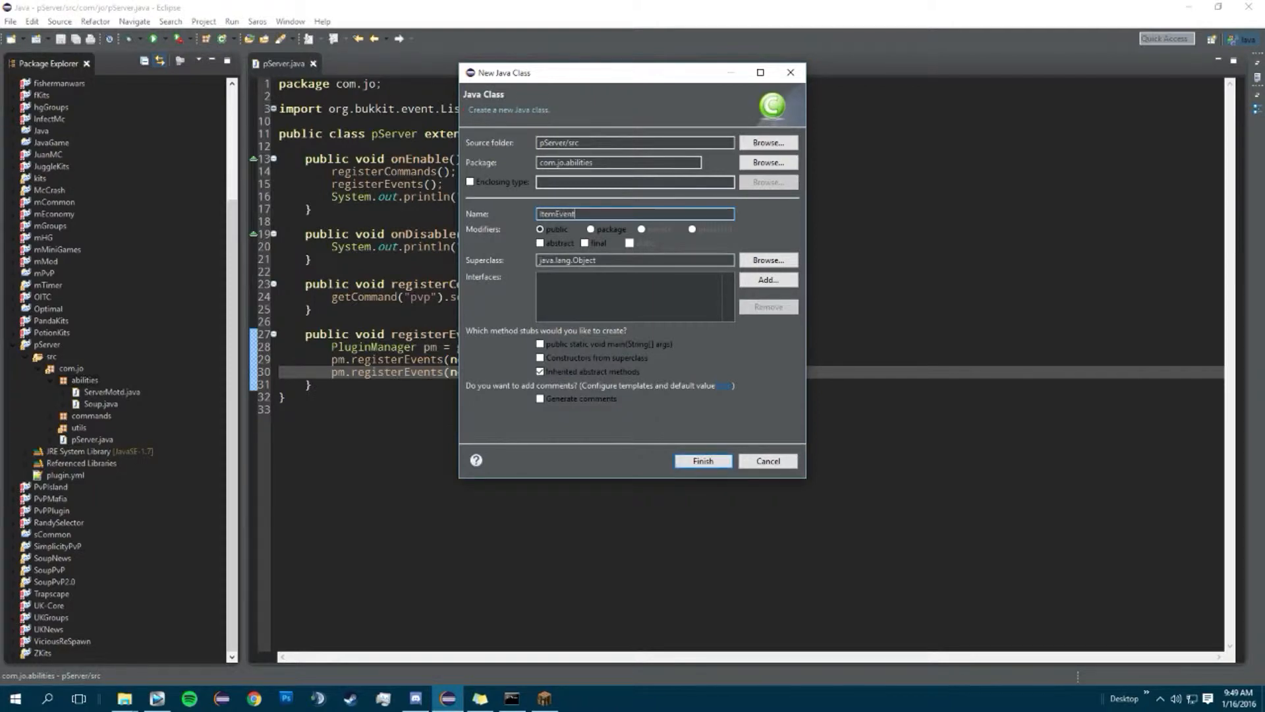
{"action": "left_click", "coordinate": [700, 461]}
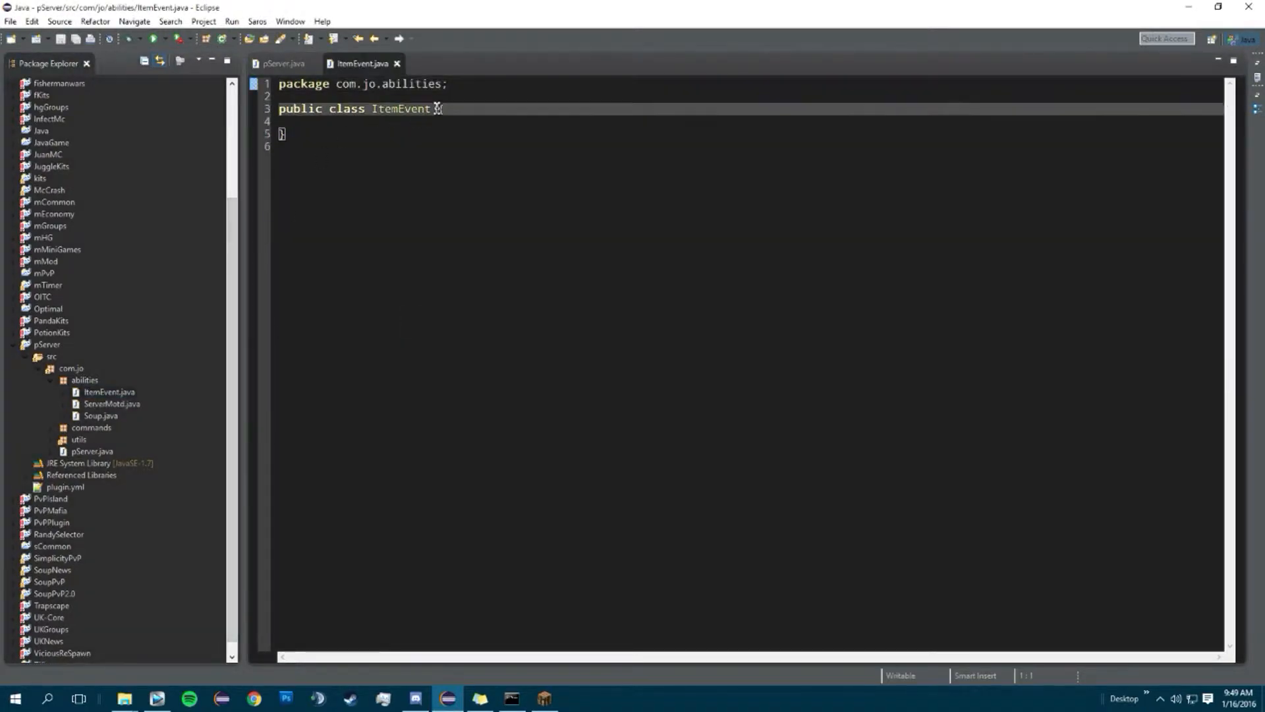
Make ItemEvent implement Listener and declare a pServer field main, importing pServer.
{"action": "type", "text": "implements Listener"}
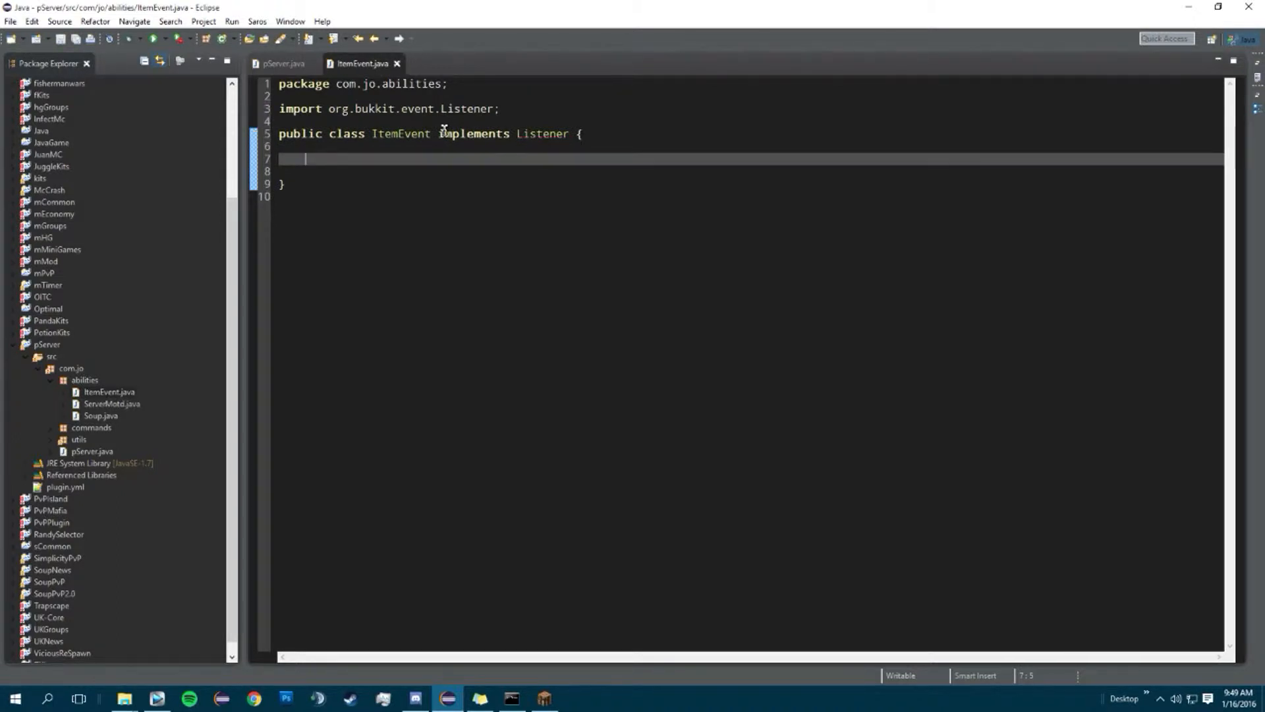
{"action": "type", "text": "pServer main;"}
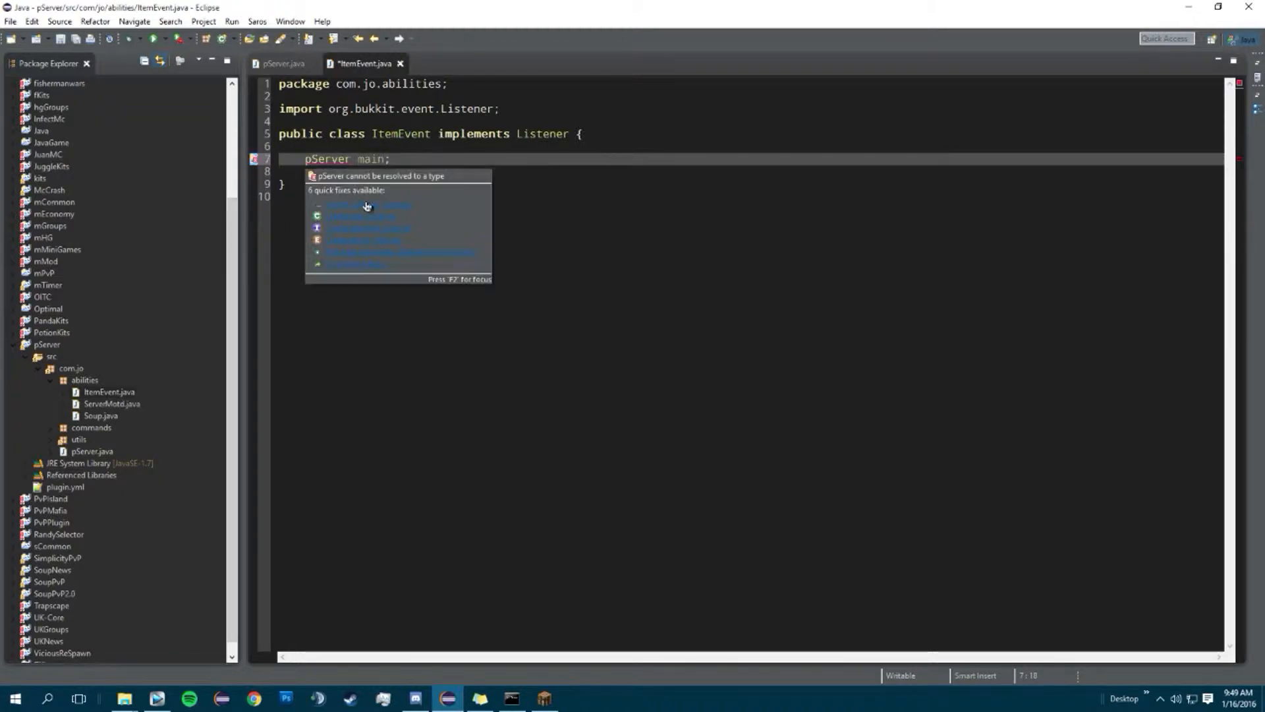
{"action": "left_click", "coordinate": [367, 204]}
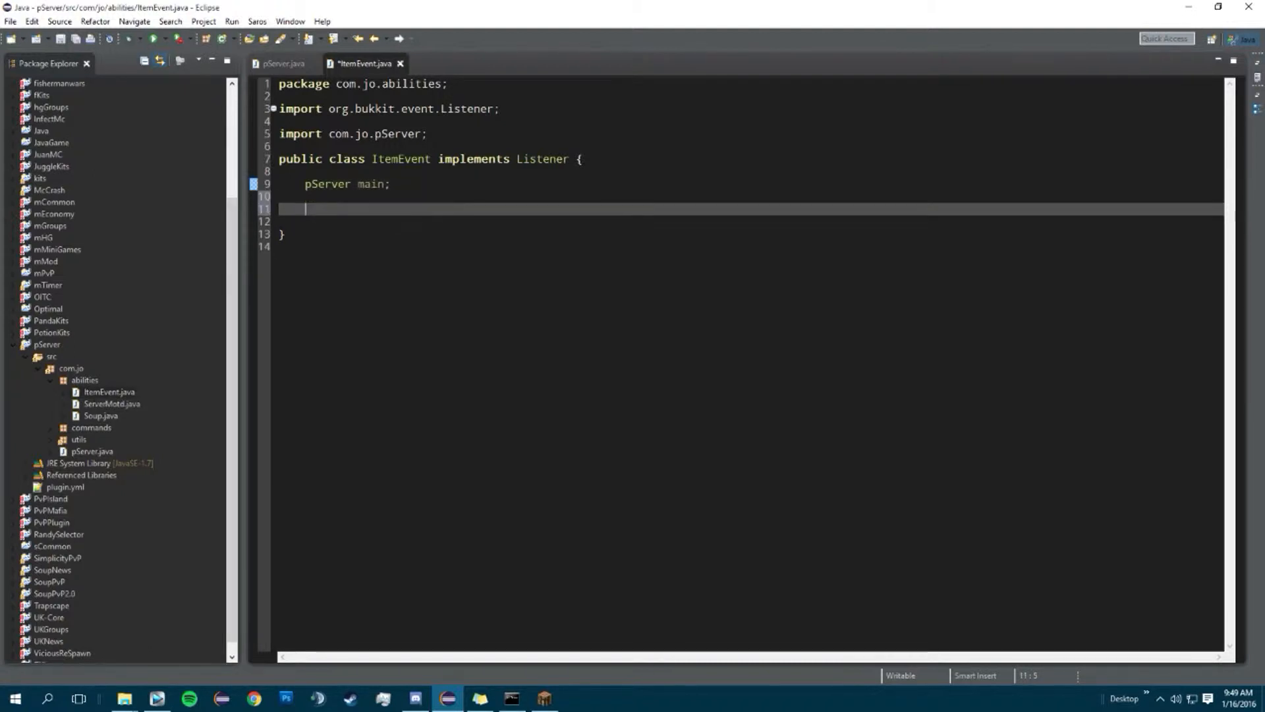
Write the constructor ItemEvent(pServer plugin) assigning this.main = plugin, and save.
{"action": "type", "text": "public"}
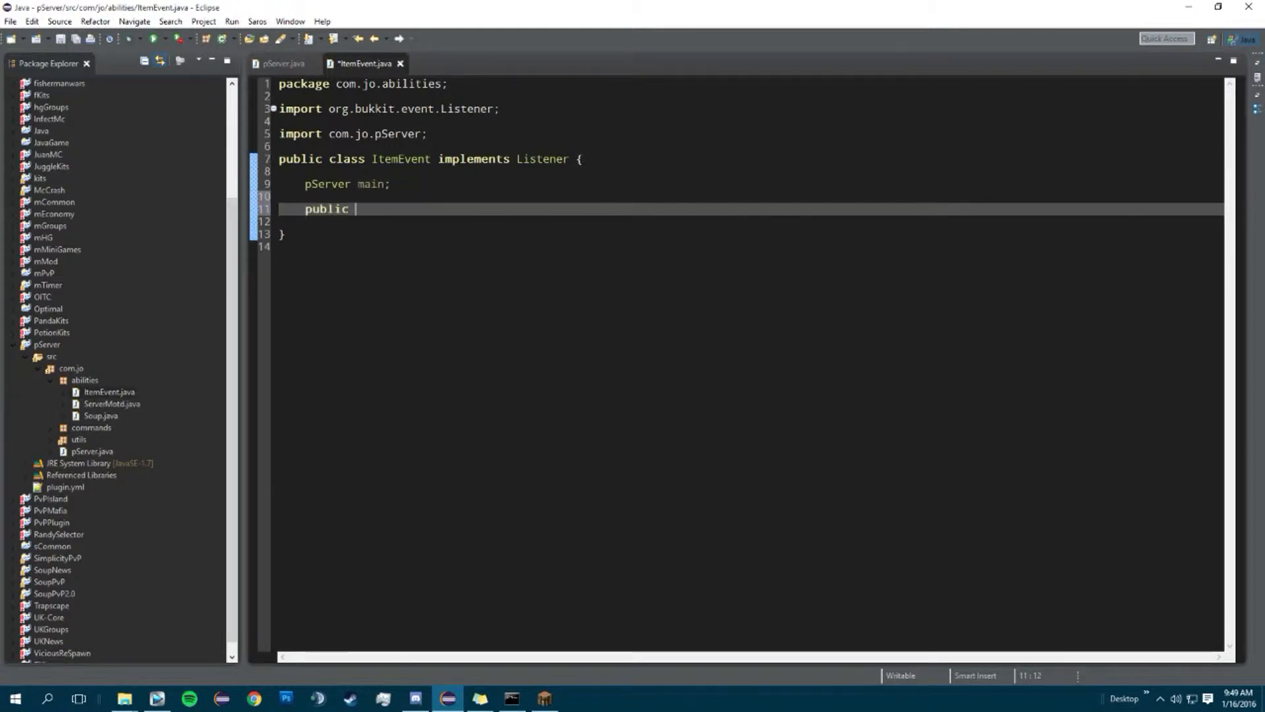
{"action": "type", "text": "ItemEvent"}
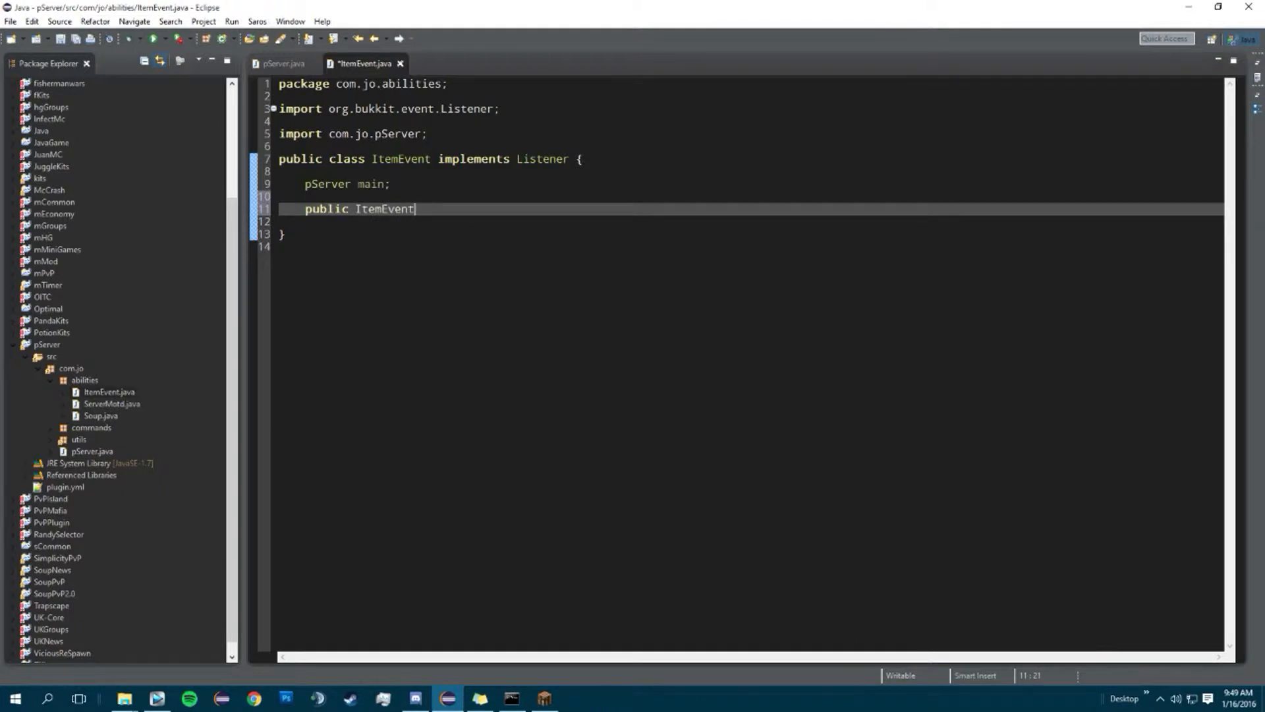
{"action": "type", "text": "(pServe)"}
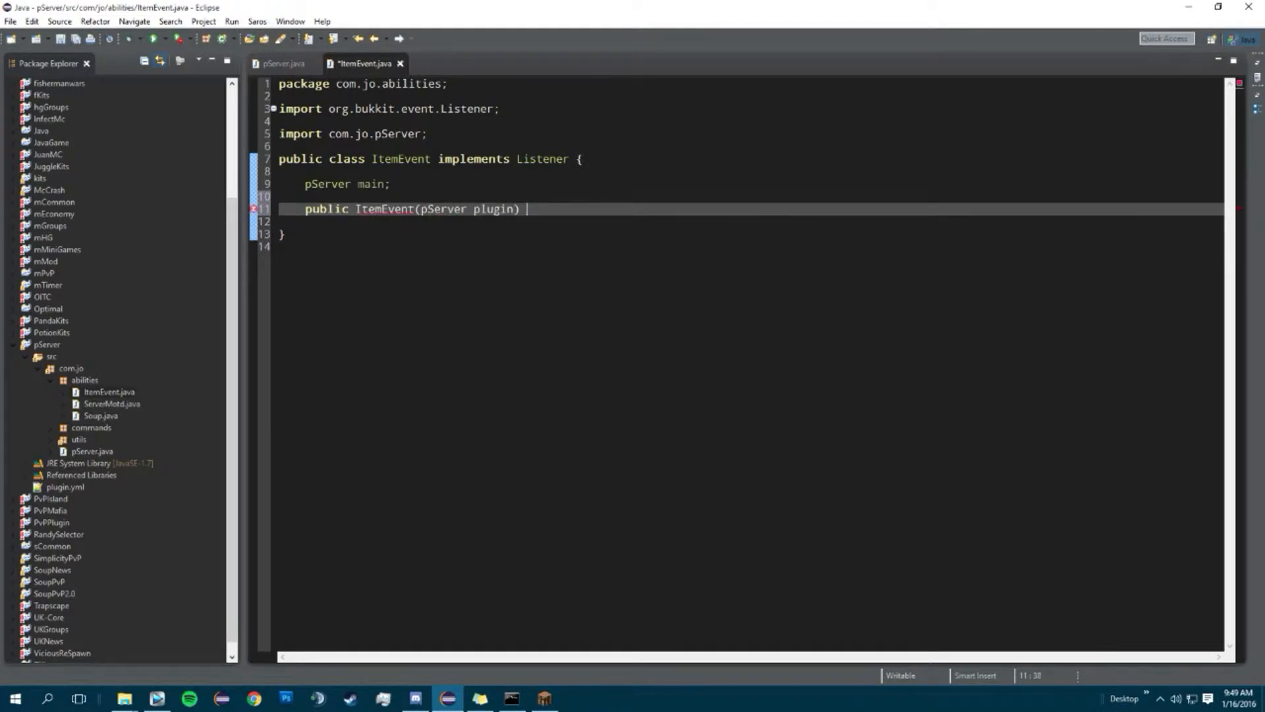
{"action": "type", "text": "{"}
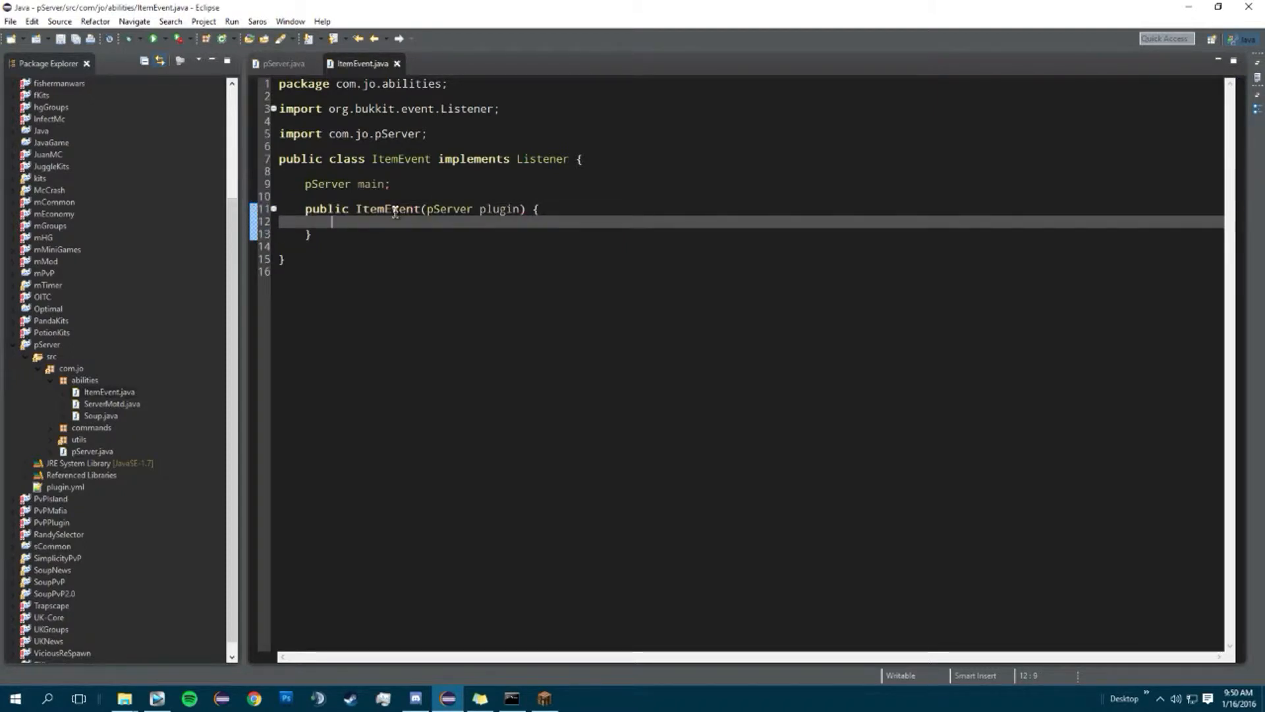
{"action": "type", "text": "this.main"}
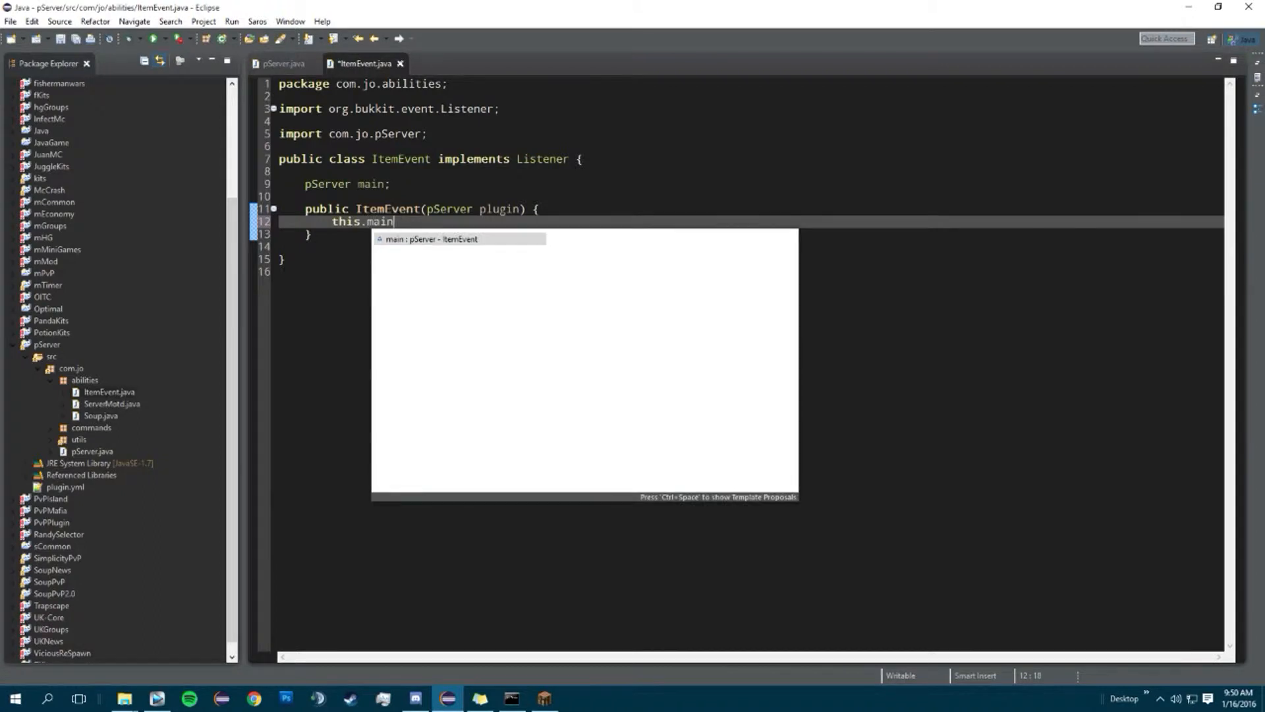
{"action": "type", "text": "= p"}
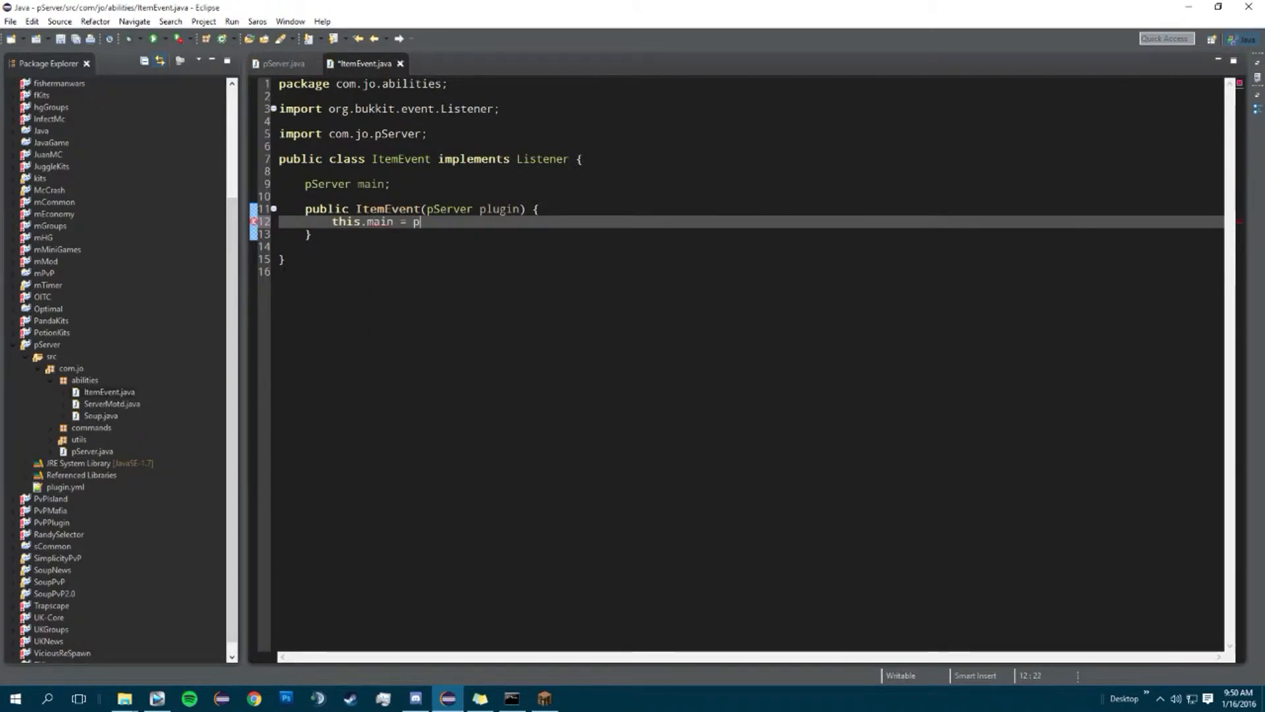
{"action": "type", "text": "lugin;"}
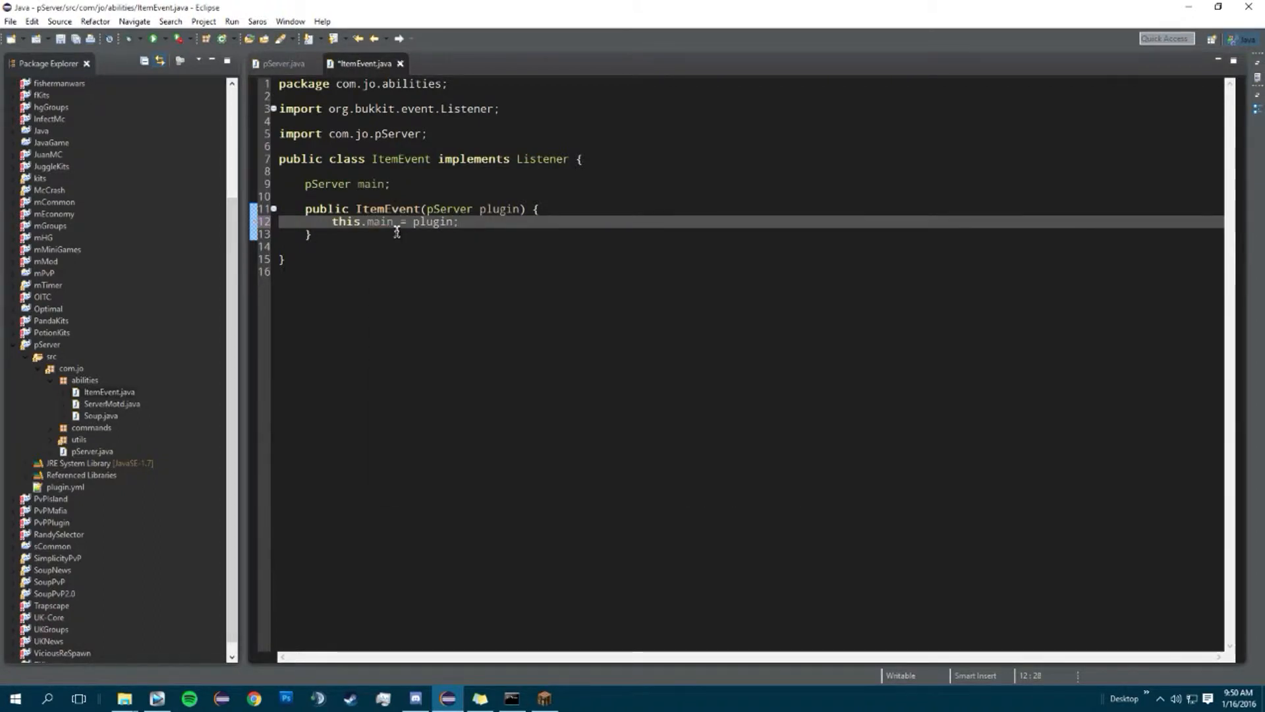
{"action": "key", "text": "ctrl+s"}
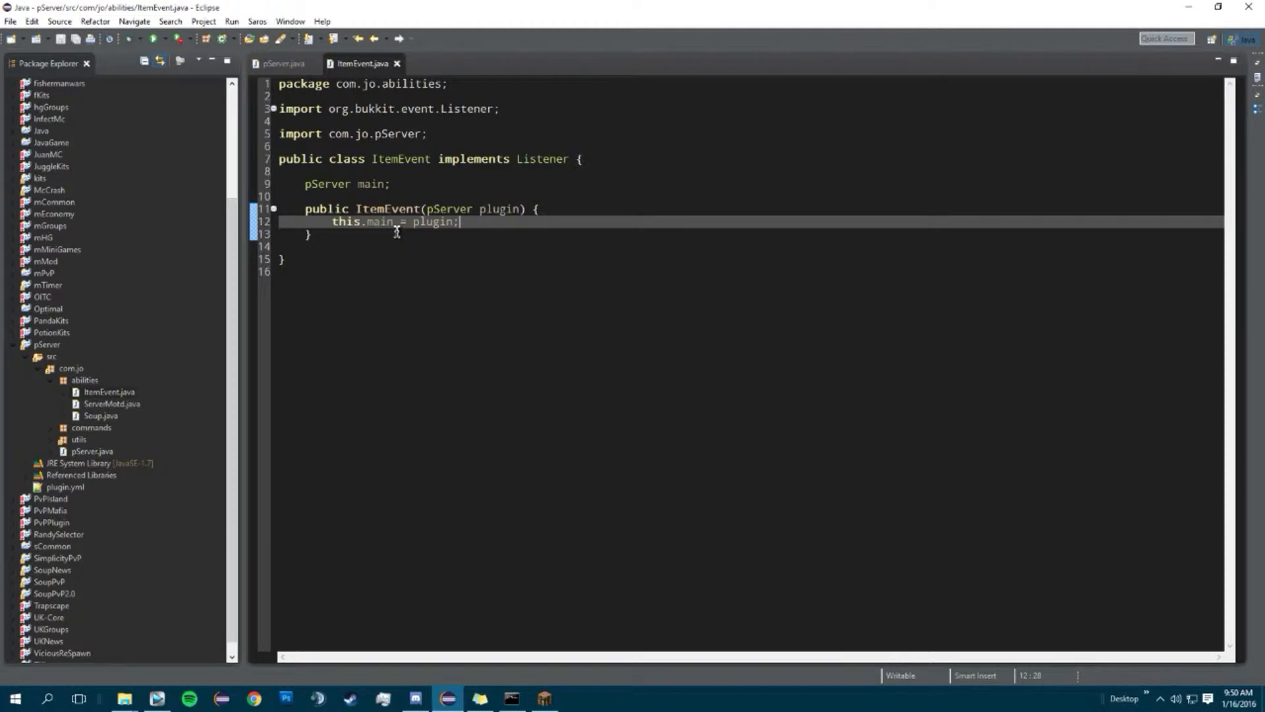
{"action": "left_click", "coordinate": [310, 234]}
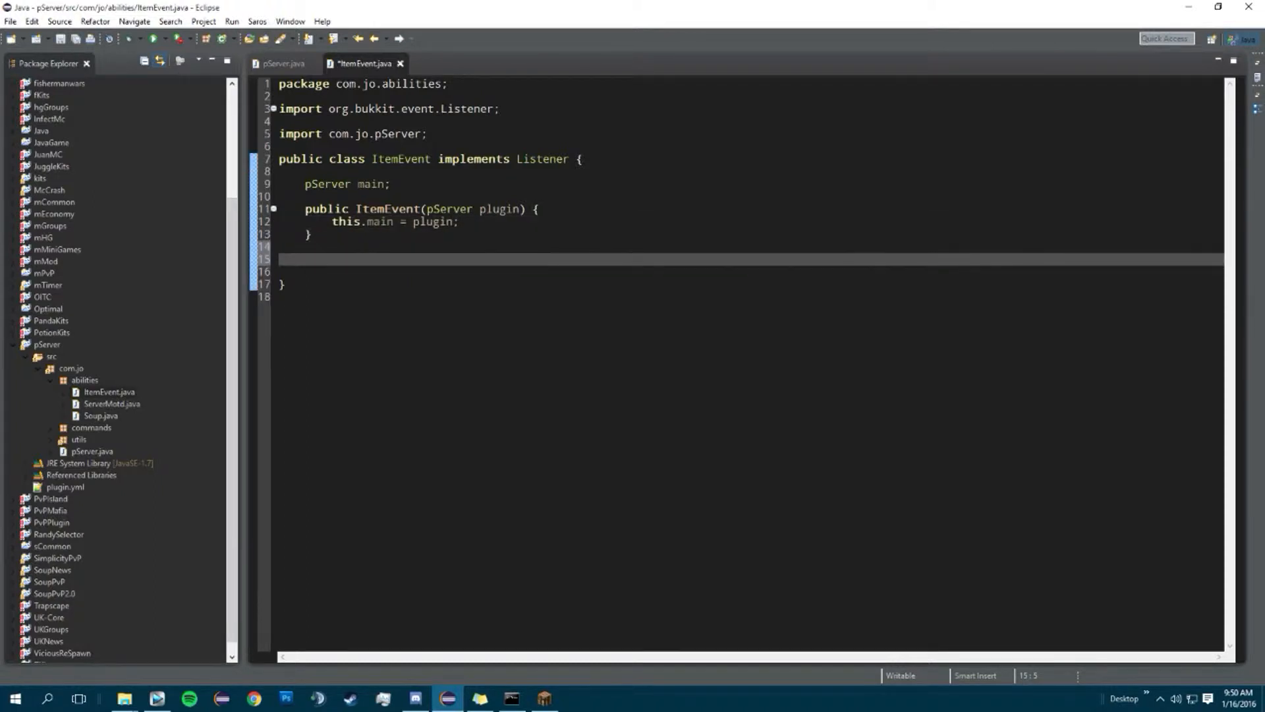
{"action": "type", "text": "Event"}
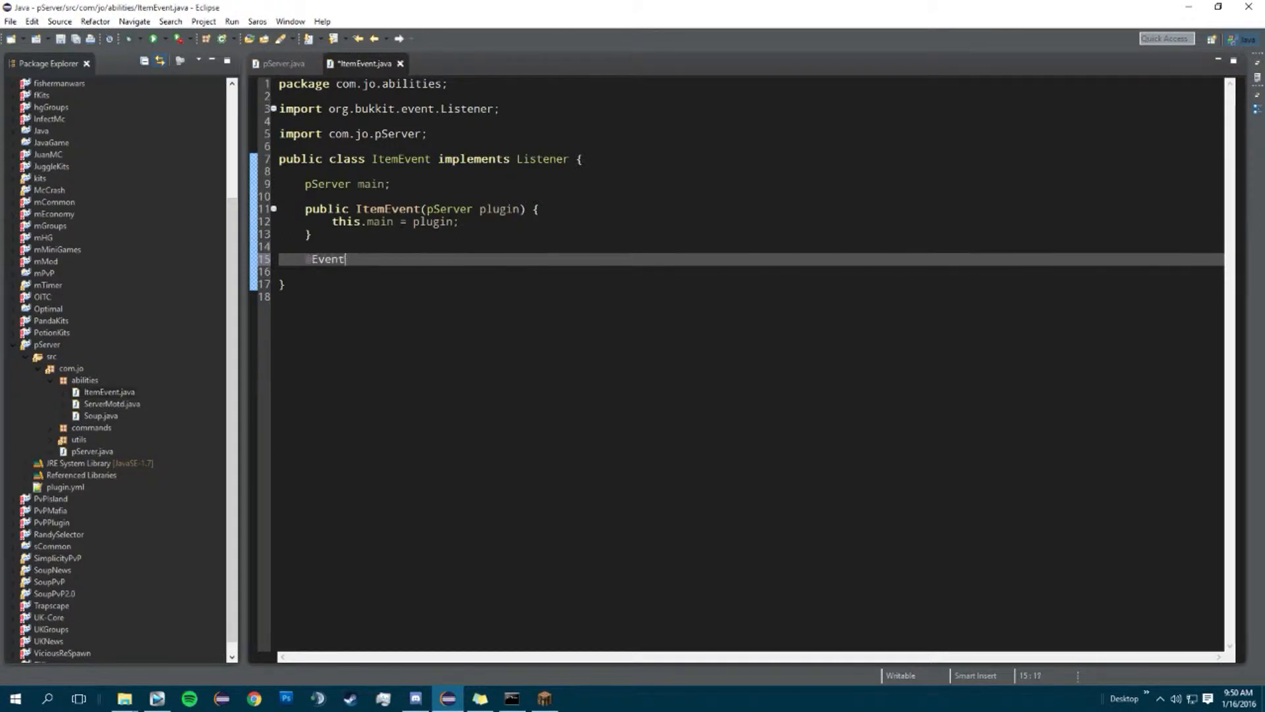
{"action": "type", "text": "@EventHandler"}
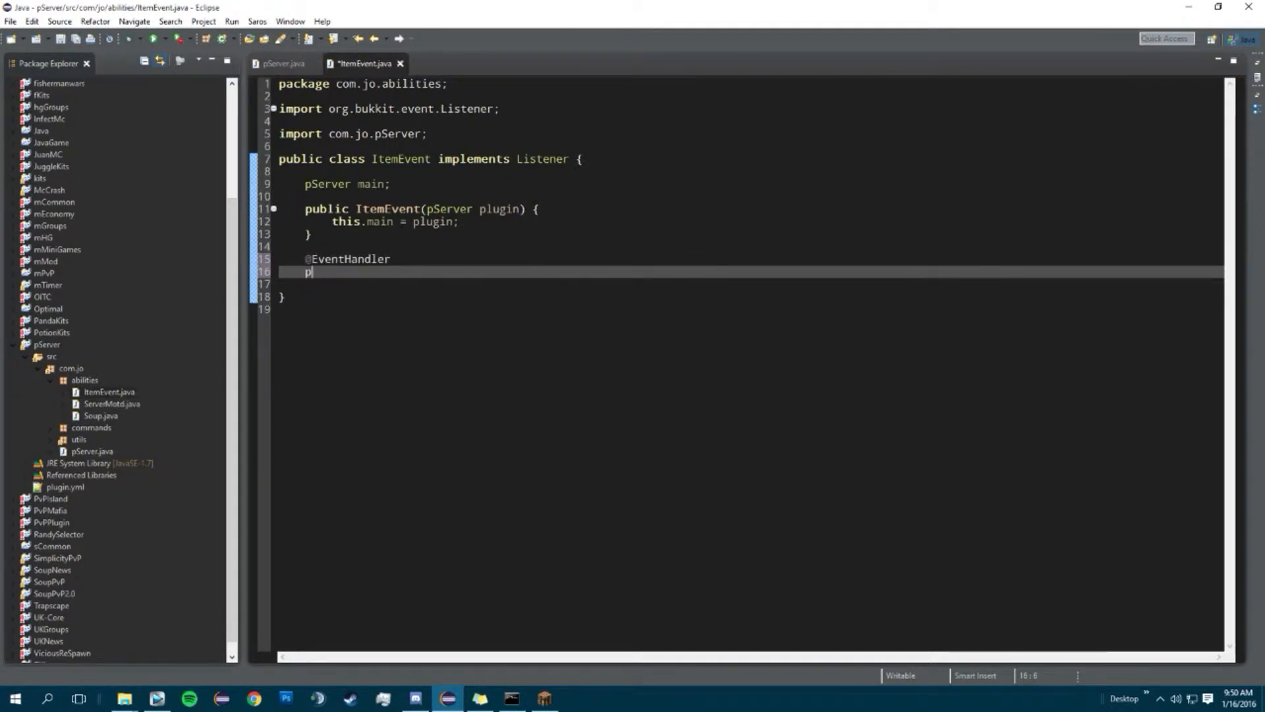
{"action": "type", "text": "ublic void onItemSt"}
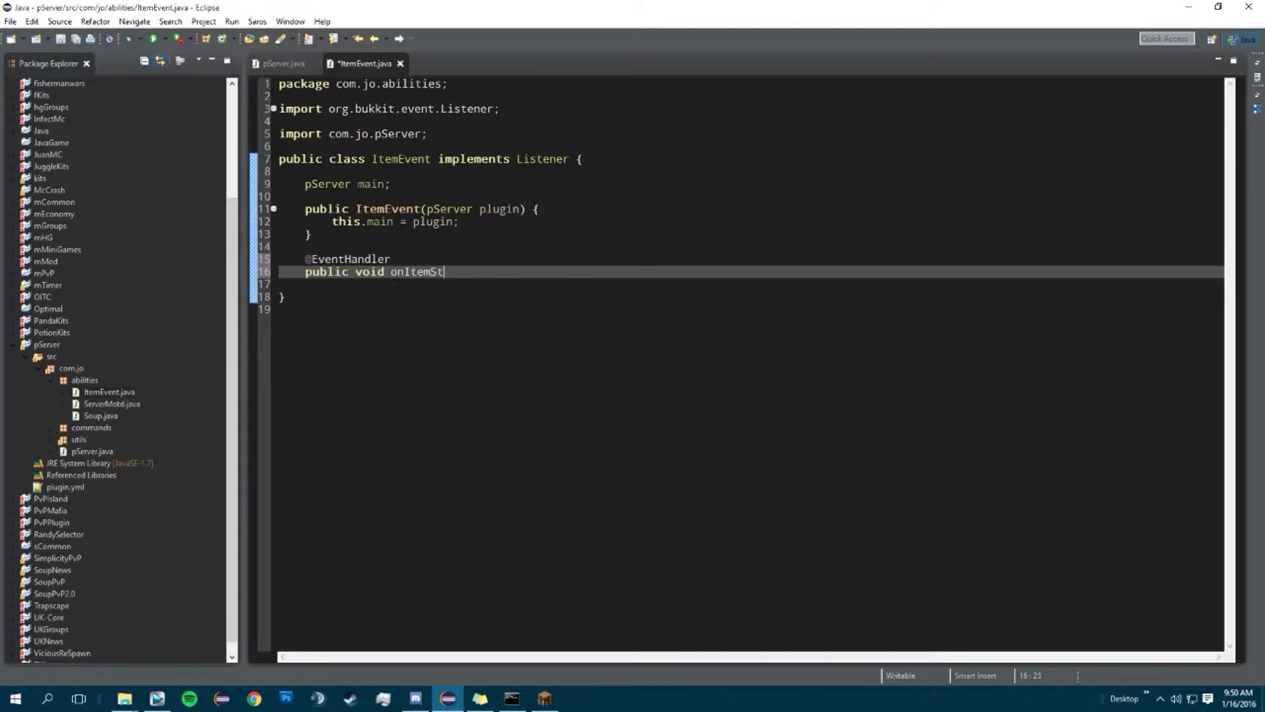
{"action": "type", "text": "rop (f"}
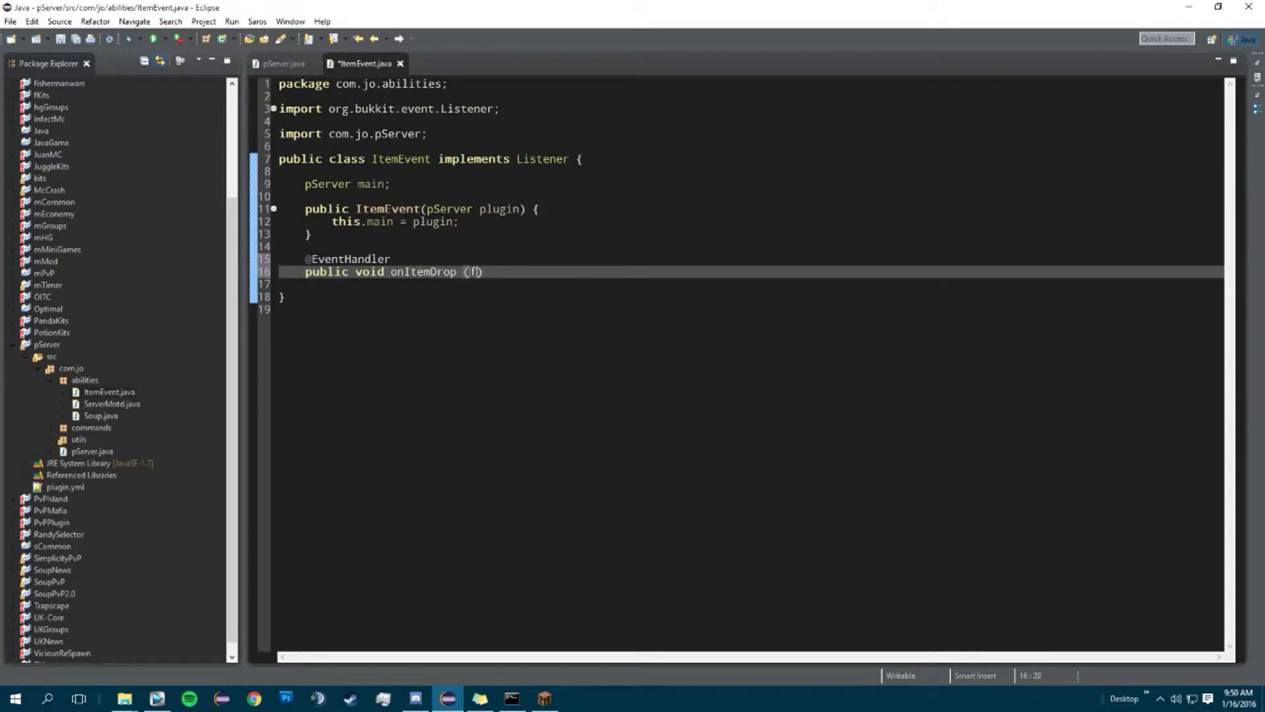
{"action": "type", "text": "inal ItemSpawnEvent event"}
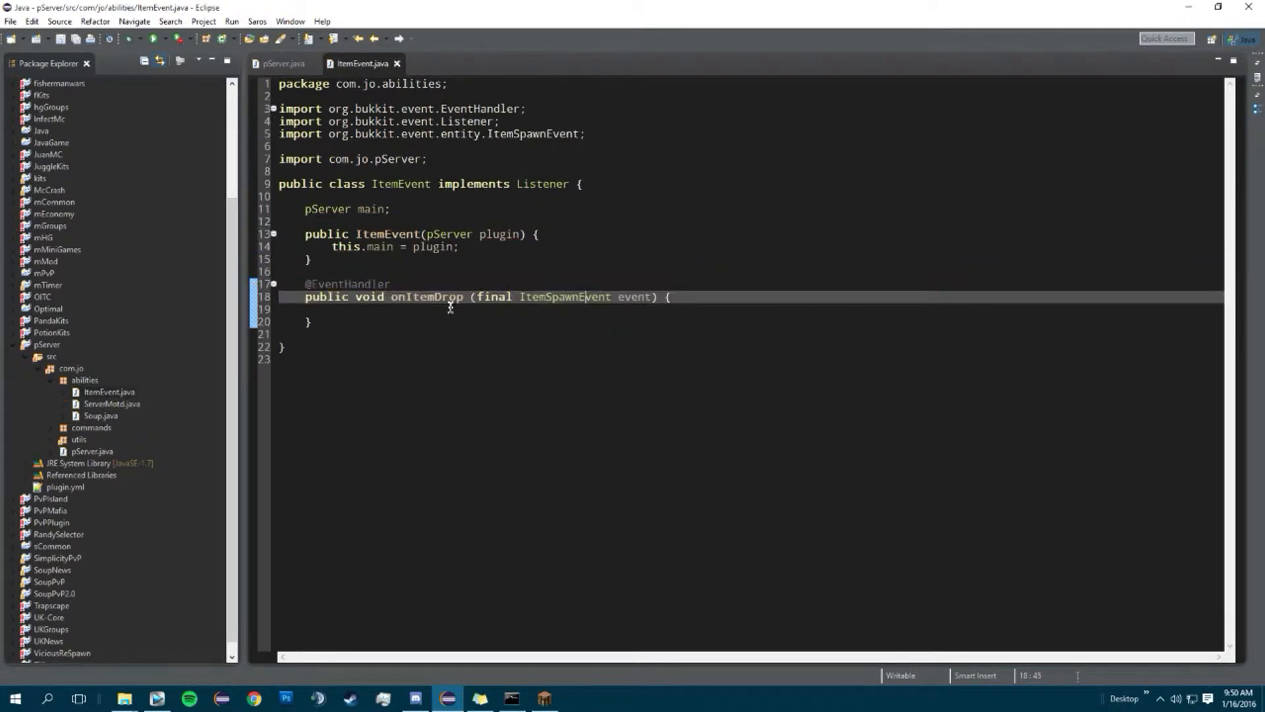
{"action": "left_click", "coordinate": [436, 309]}
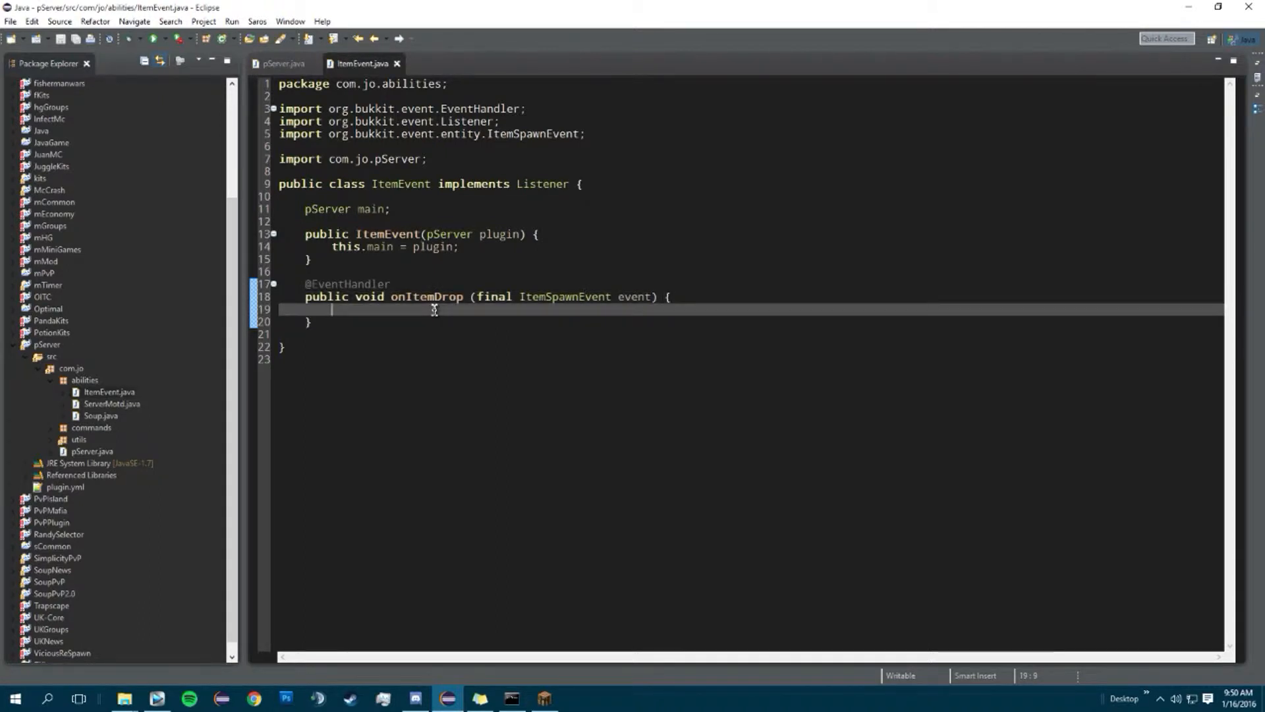
Add an if block checking event.getEntity().getItemStack().getType() == Material.BOWL.
{"action": "type", "text": "if ("}
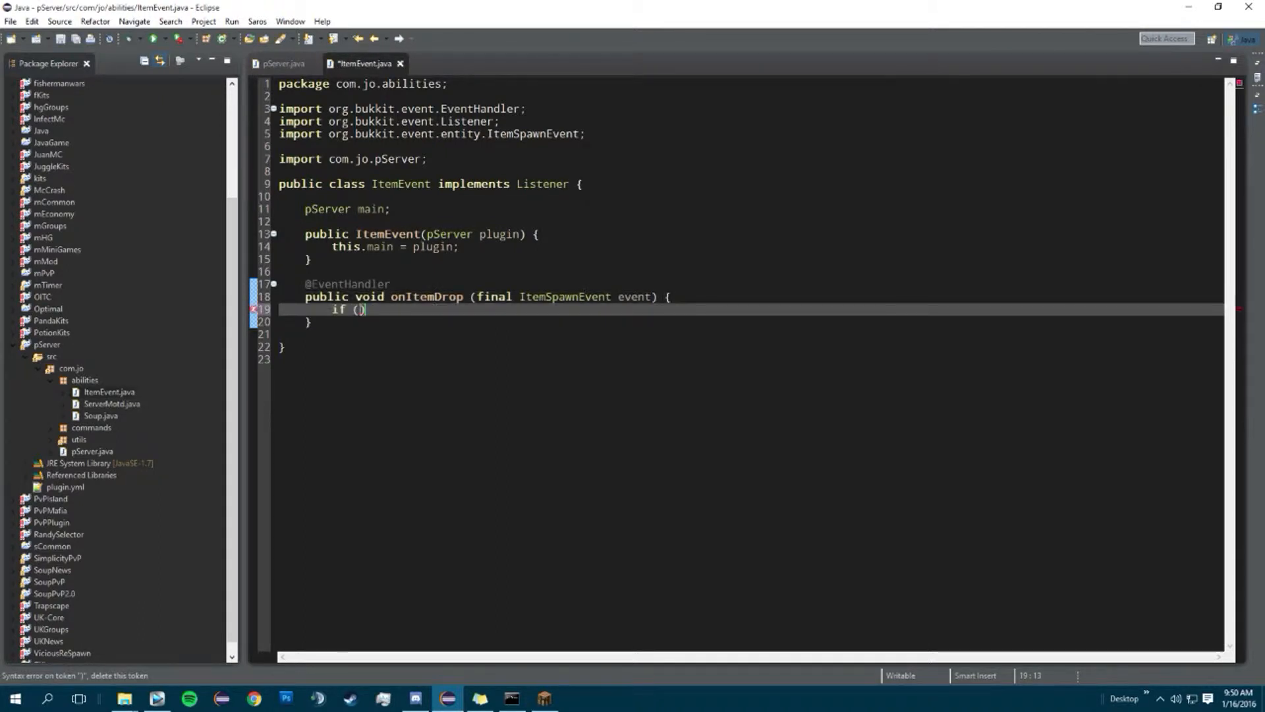
{"action": "type", "text": "event.get"}
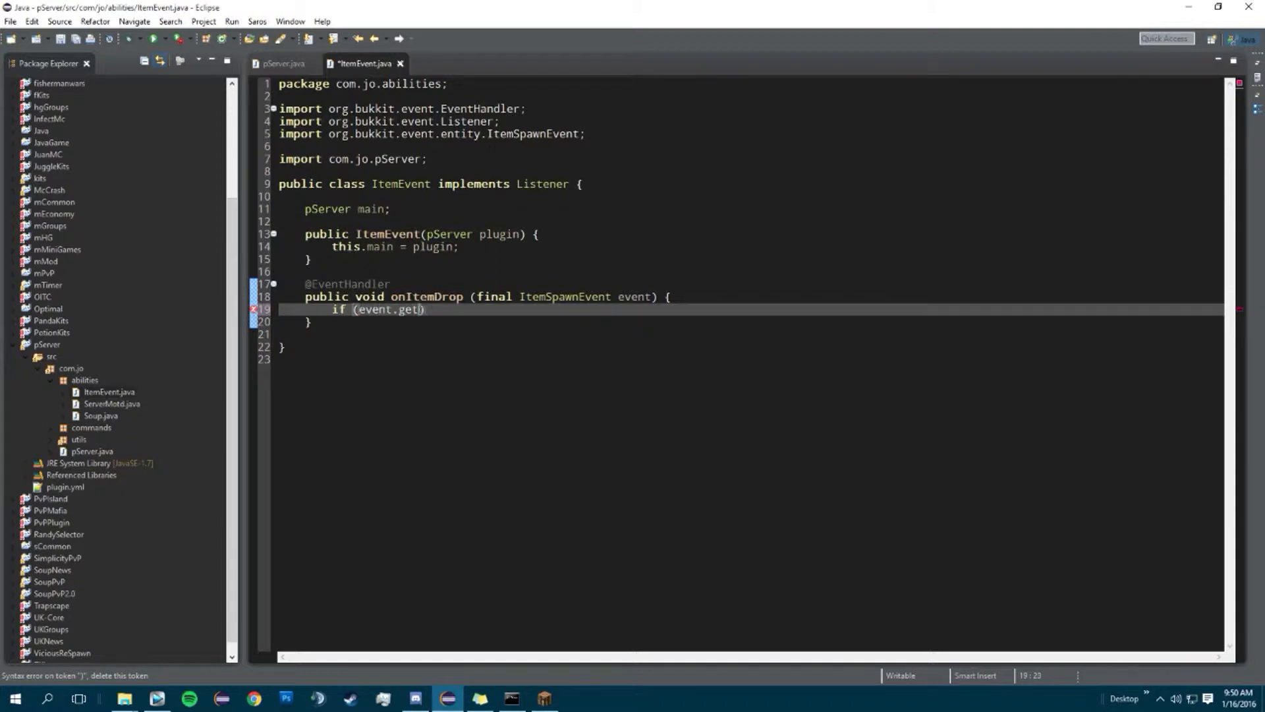
{"action": "type", "text": "Entity()."}
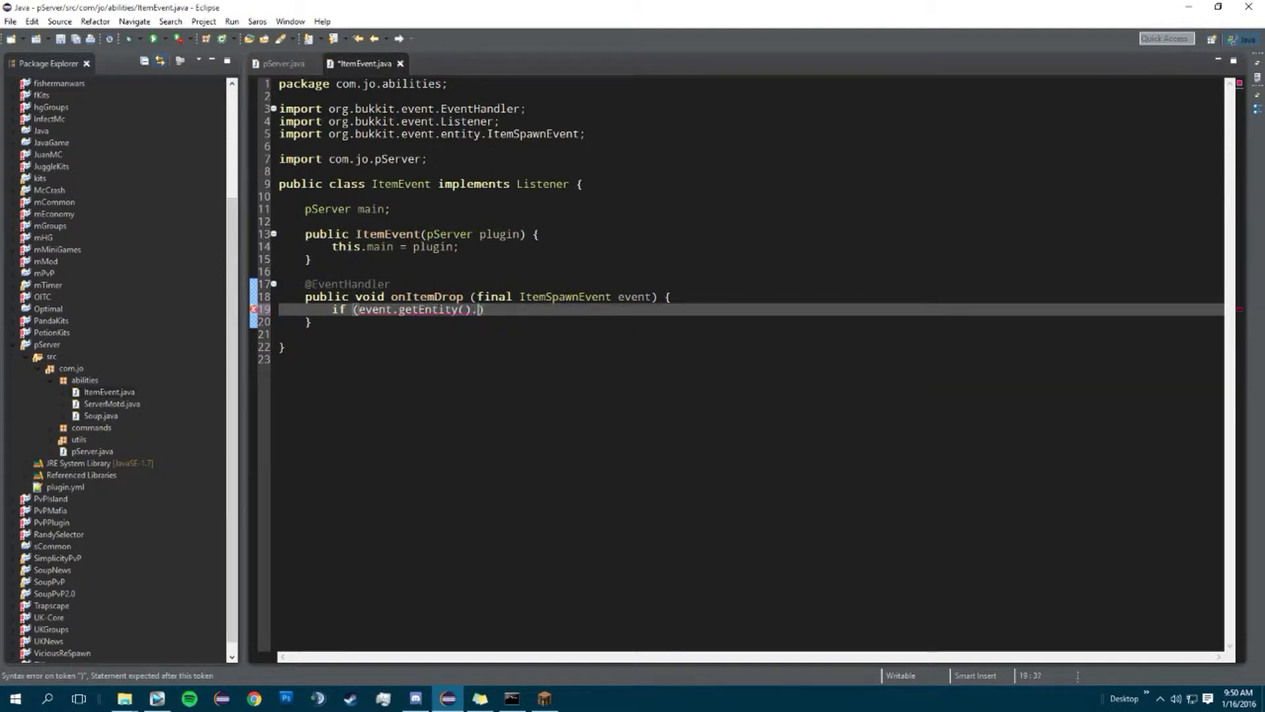
{"action": "type", "text": "getItemStack())"}
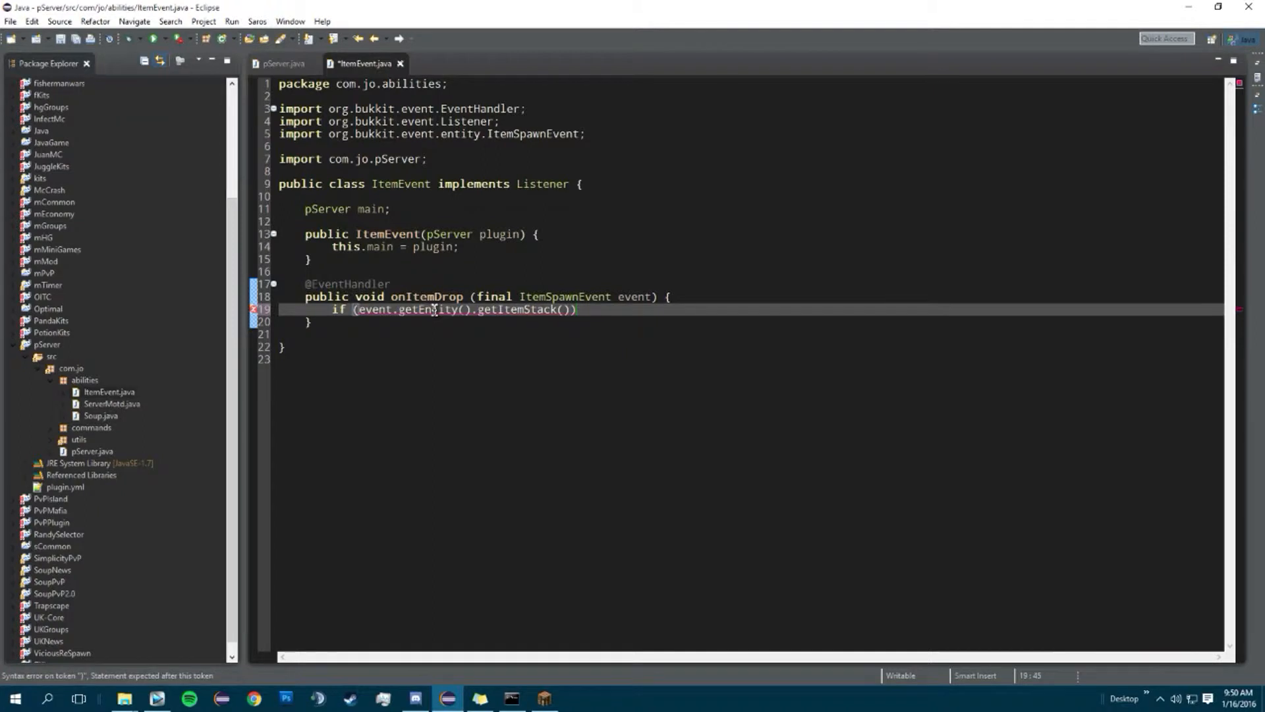
{"action": "type", "text": ".getType() )"}
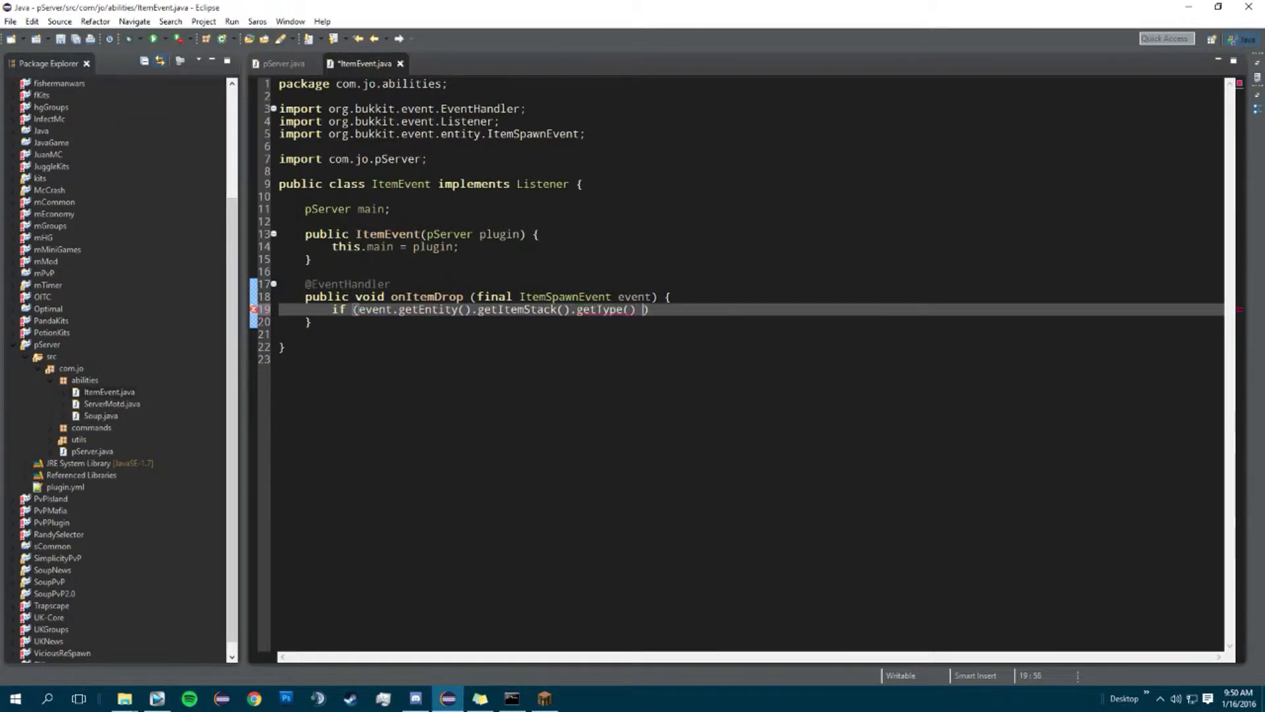
{"action": "type", "text": "== Material.BOWL"}
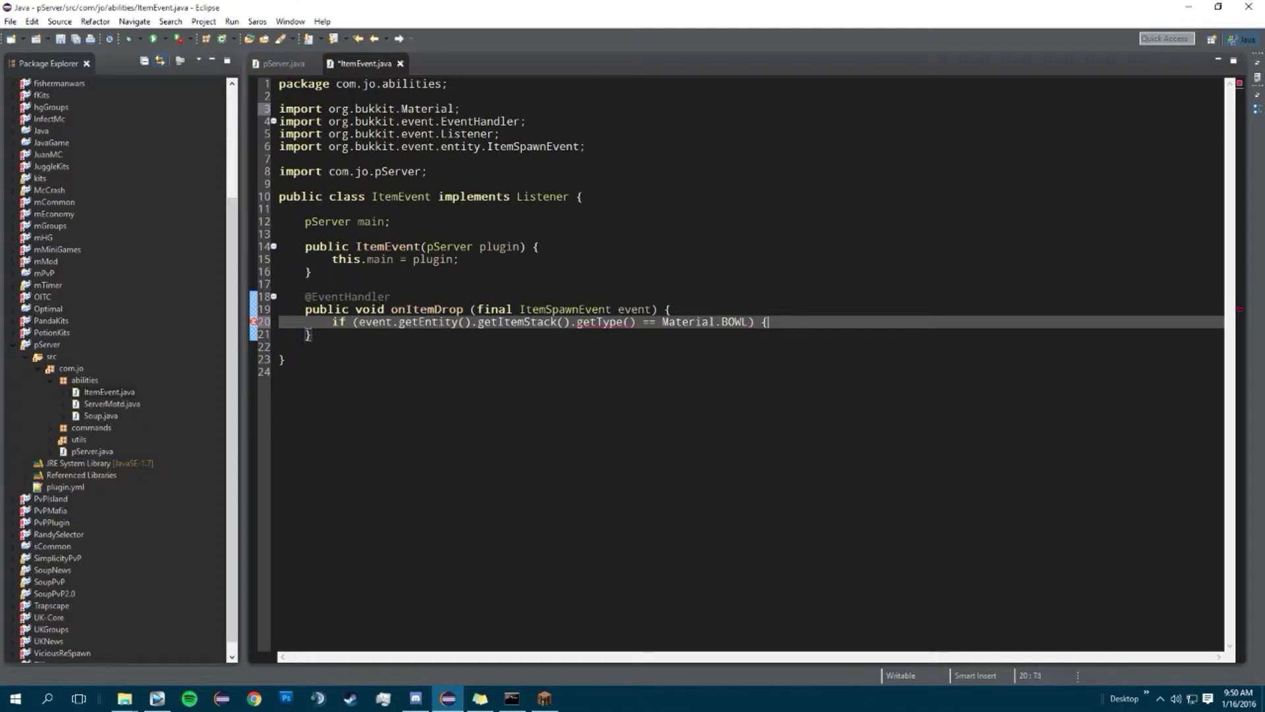
{"action": "key", "text": "enter"}
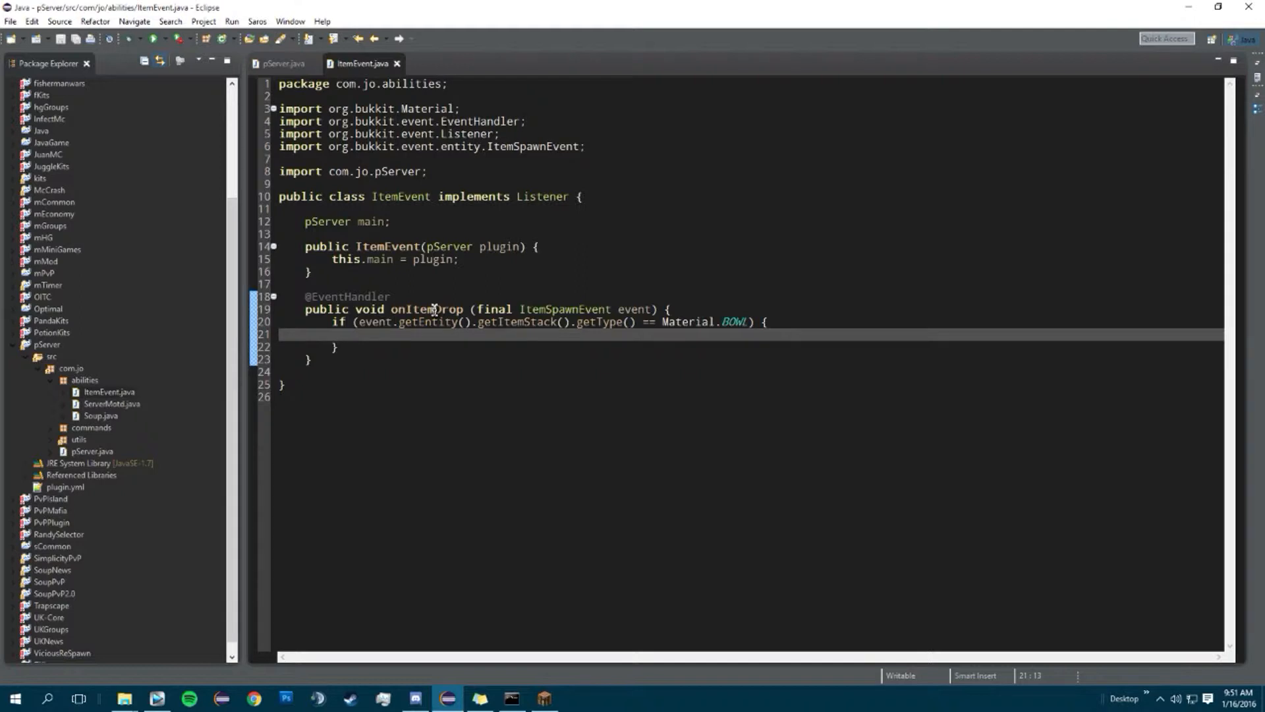
Call this.main.getServer().getScheduler().runTaskLater with the (Plugin, Runnable, long) overload.
{"action": "type", "text": "this.main.getServer("}
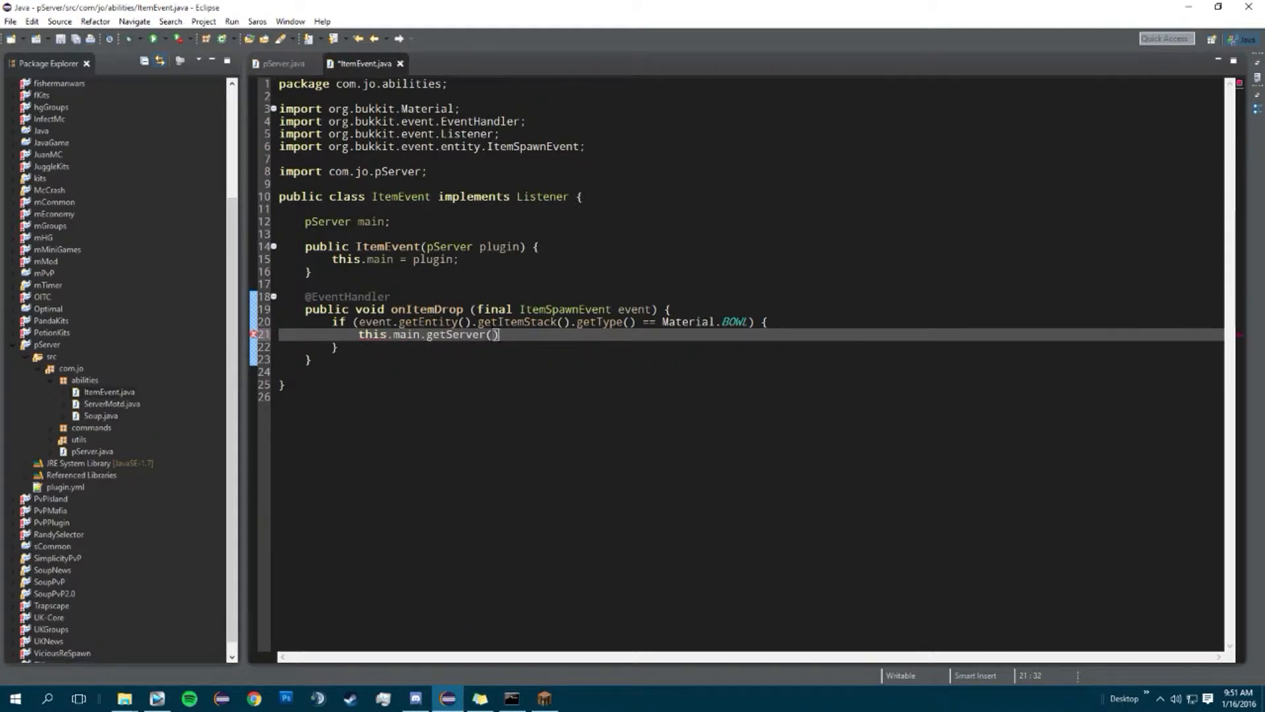
{"action": "type", "text": ".getscheduler().run"}
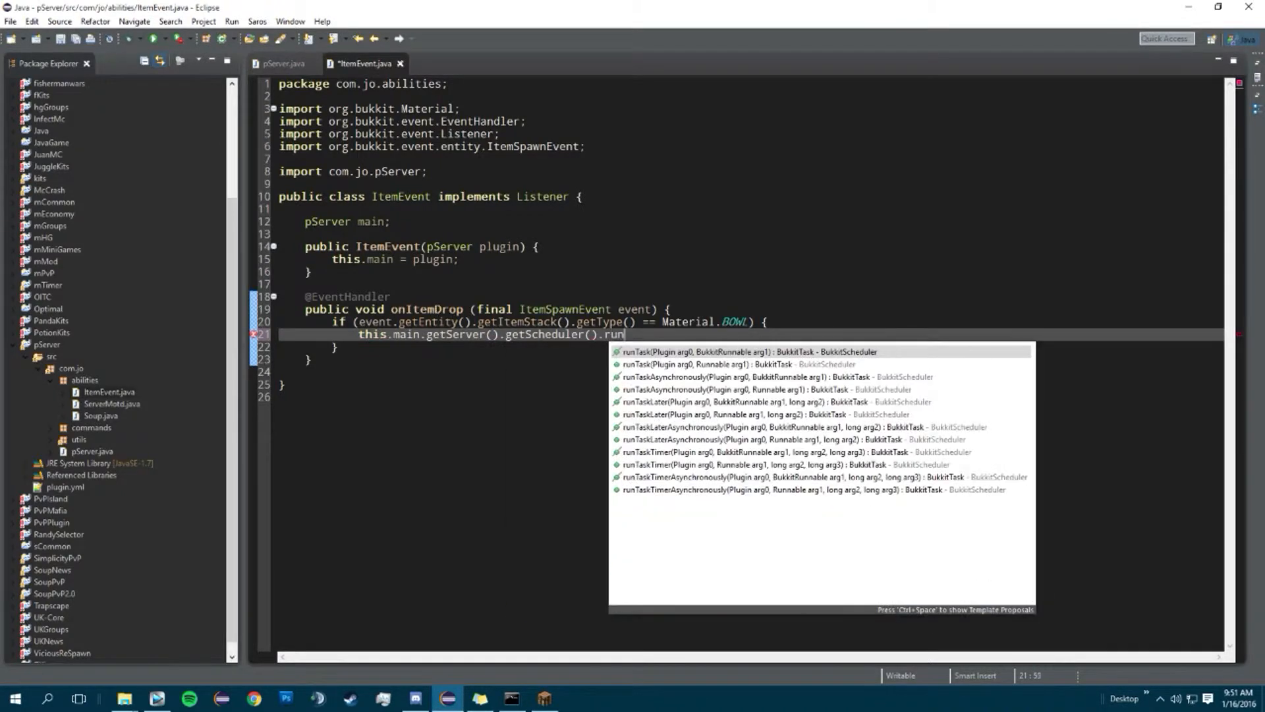
{"action": "type", "text": "taskla"}
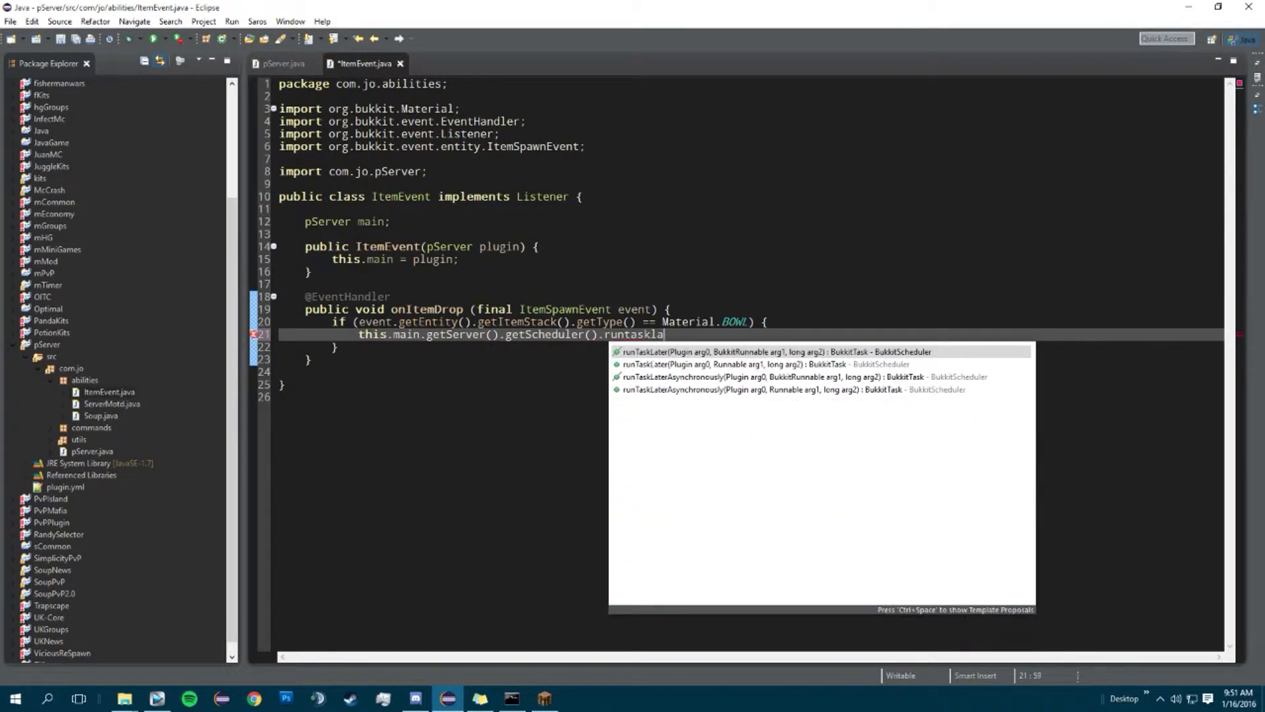
{"action": "key", "text": "Backspace"}
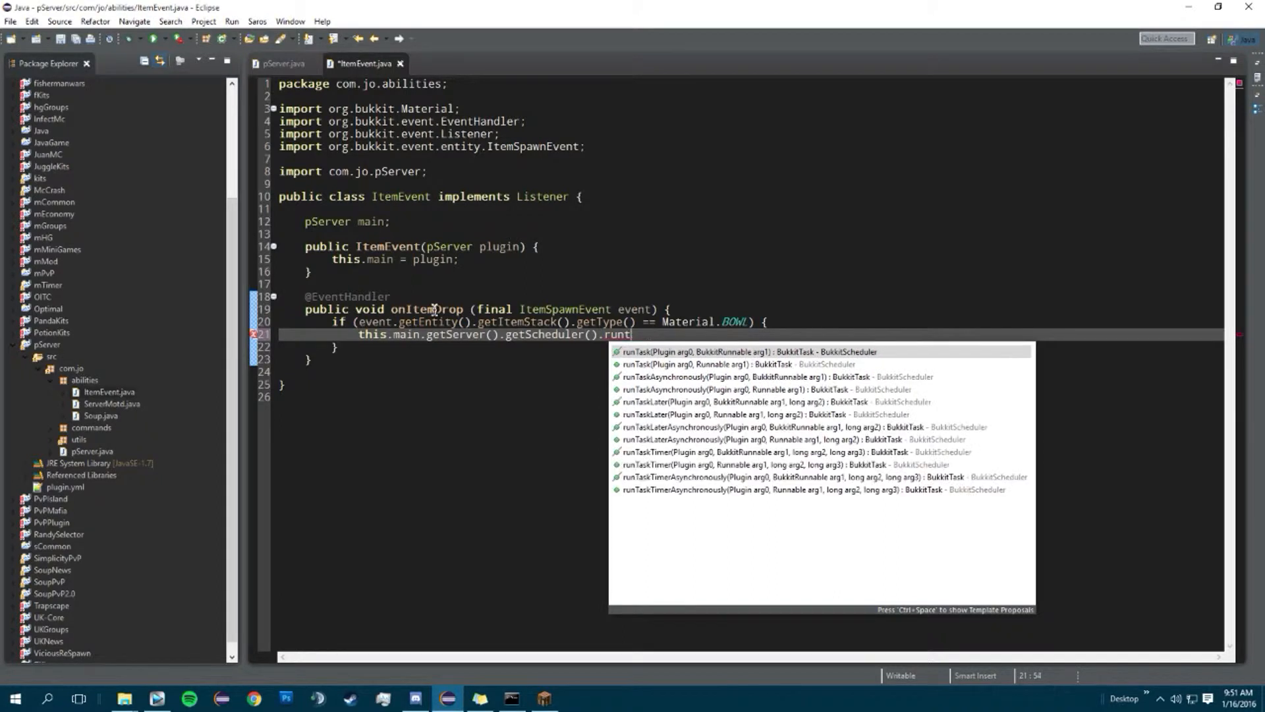
{"action": "type", "text": "askLater"}
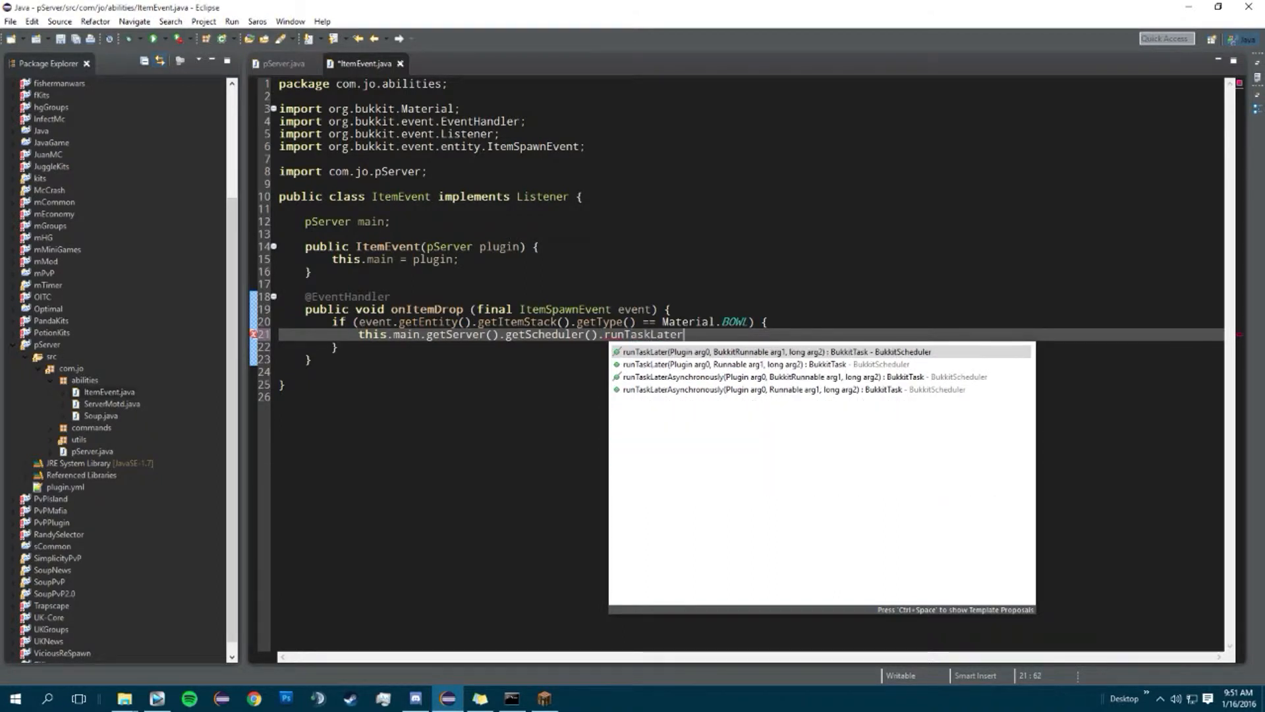
{"action": "left_click", "coordinate": [772, 351]}
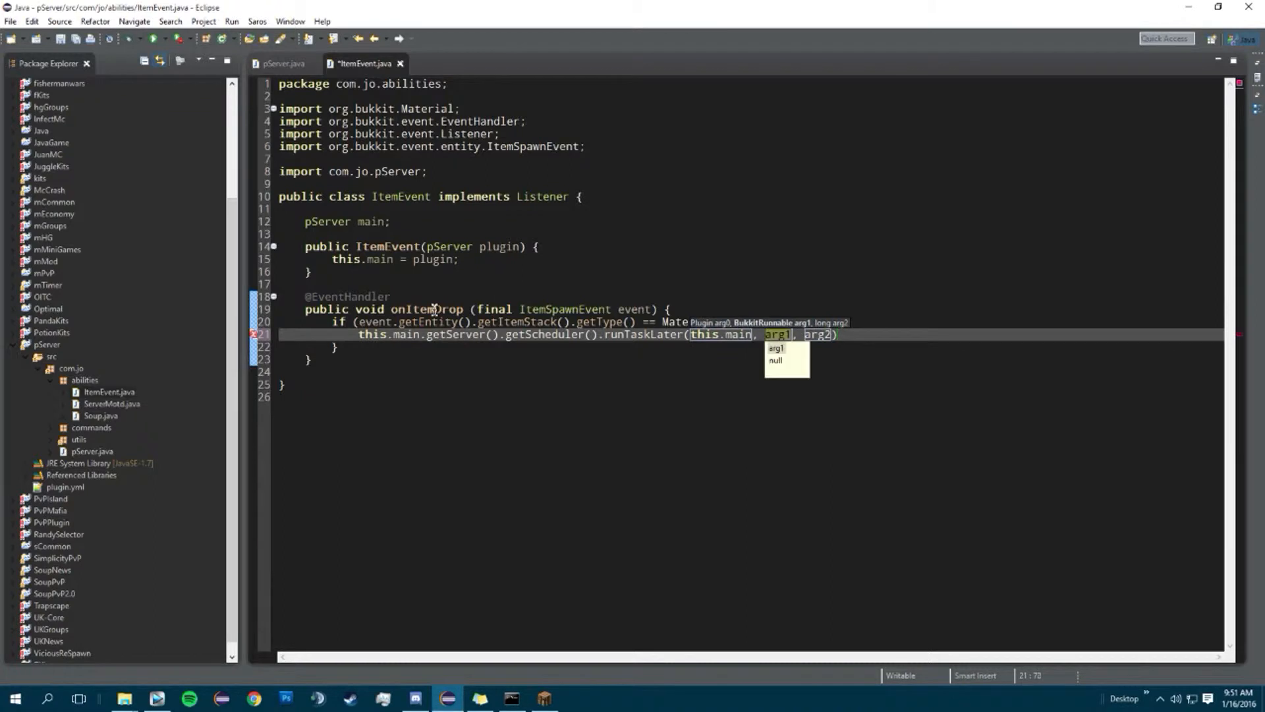
Pass an empty anonymous new Runnable(){ } and a 100L delay to runTaskLater.
{"action": "type", "text": "new"}
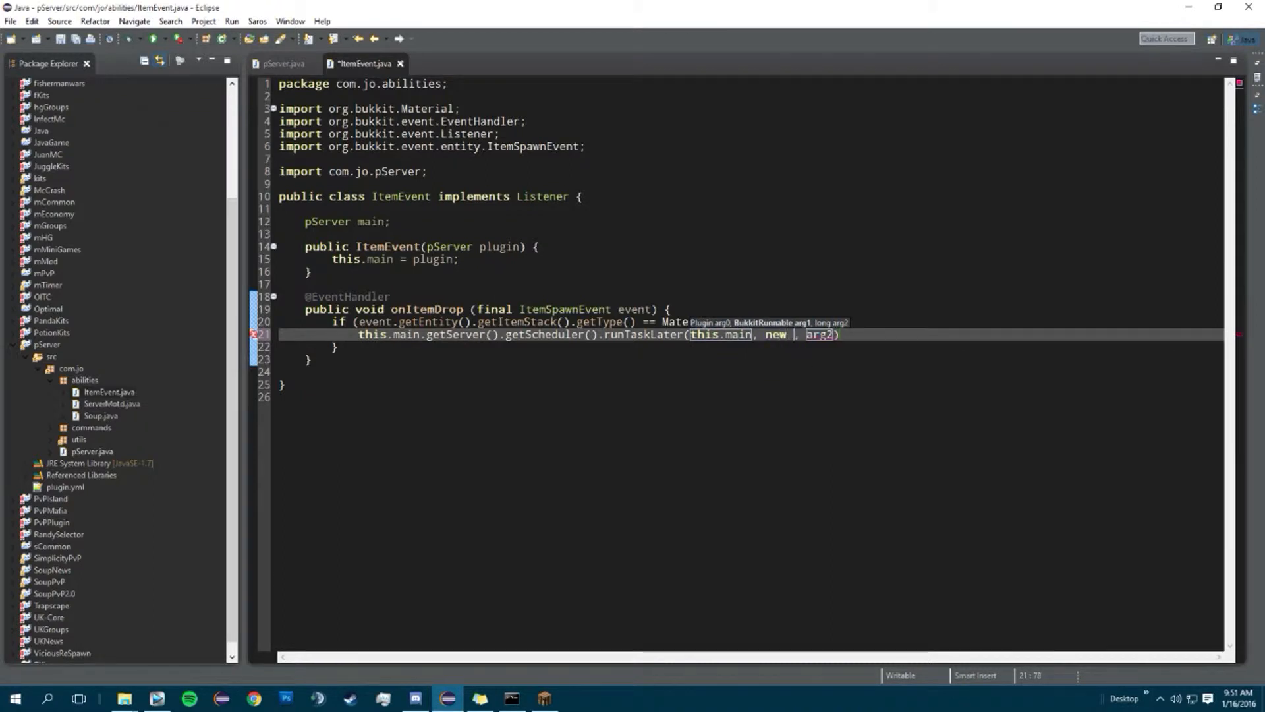
{"action": "type", "text": "Runnable("}
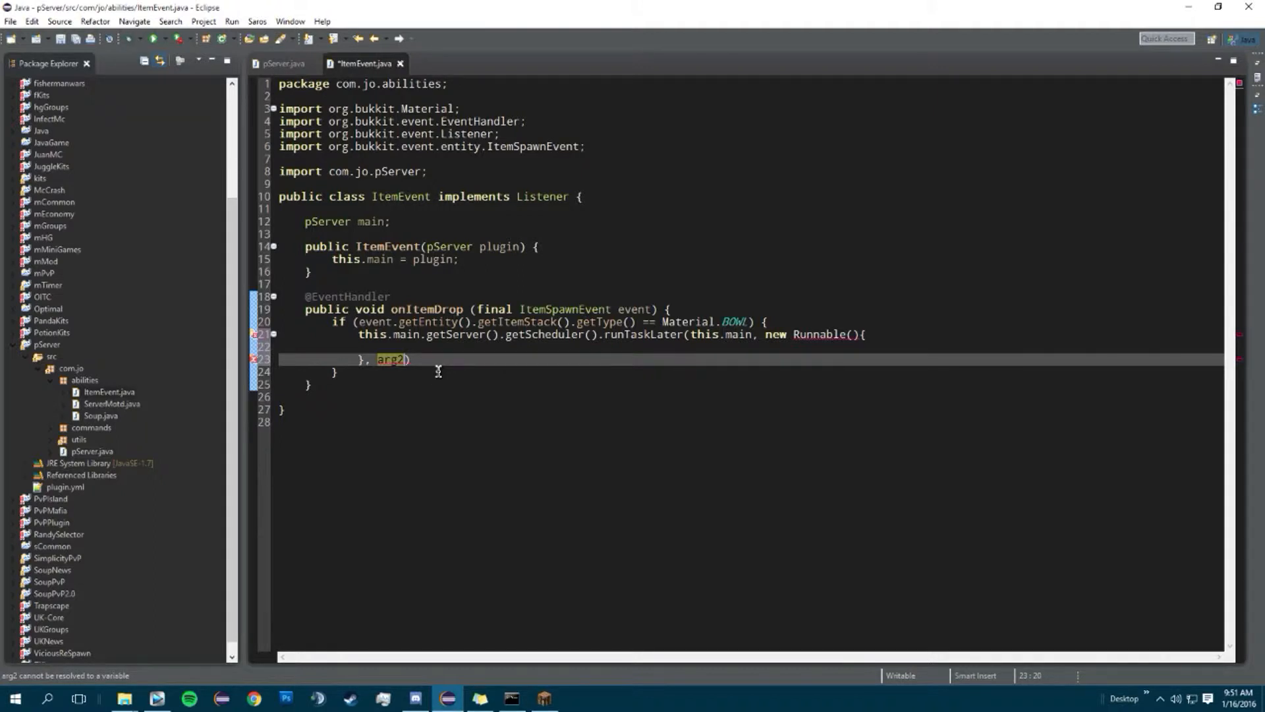
{"action": "key", "text": "Enter"}
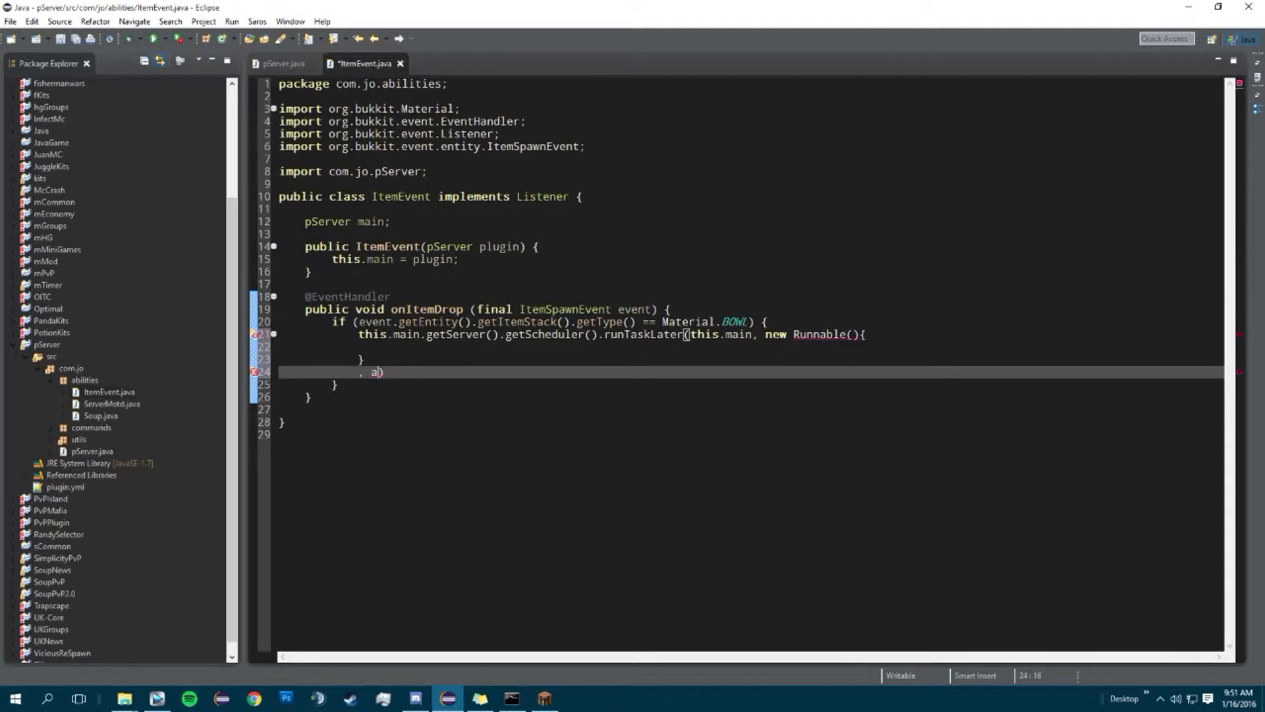
{"action": "type", "text": "100L);"}
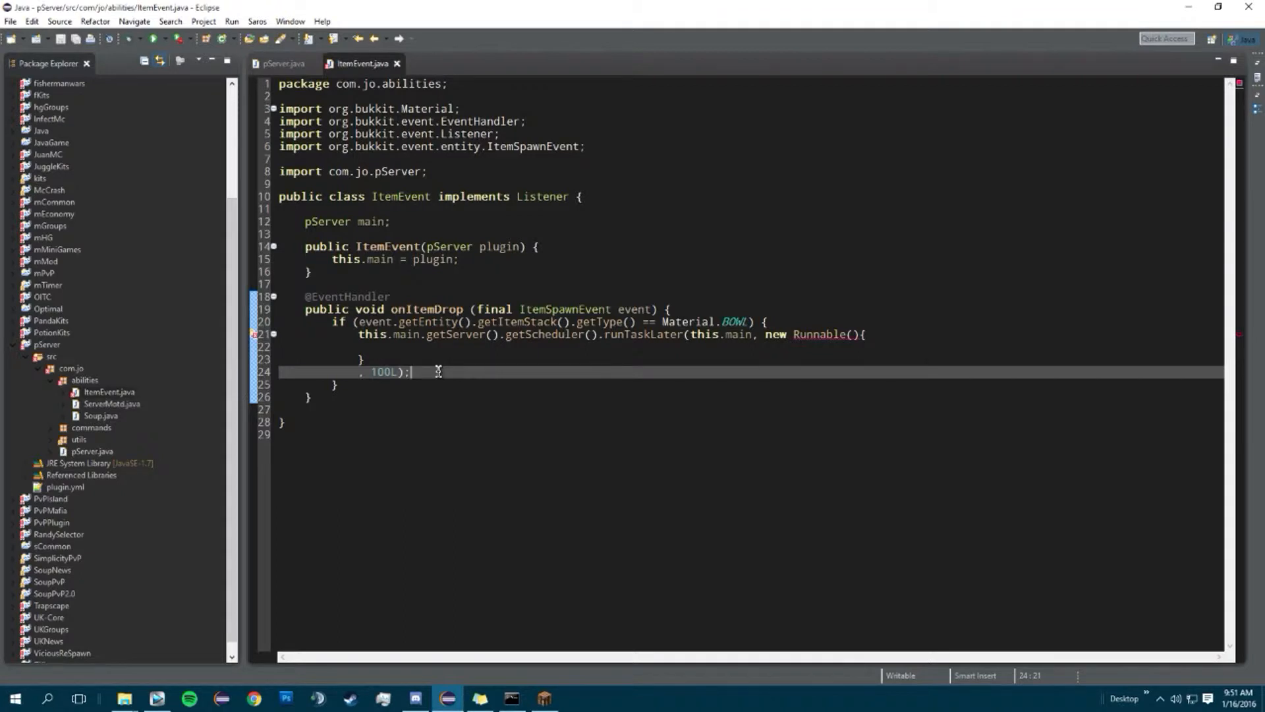
{"action": "left_click", "coordinate": [383, 347]}
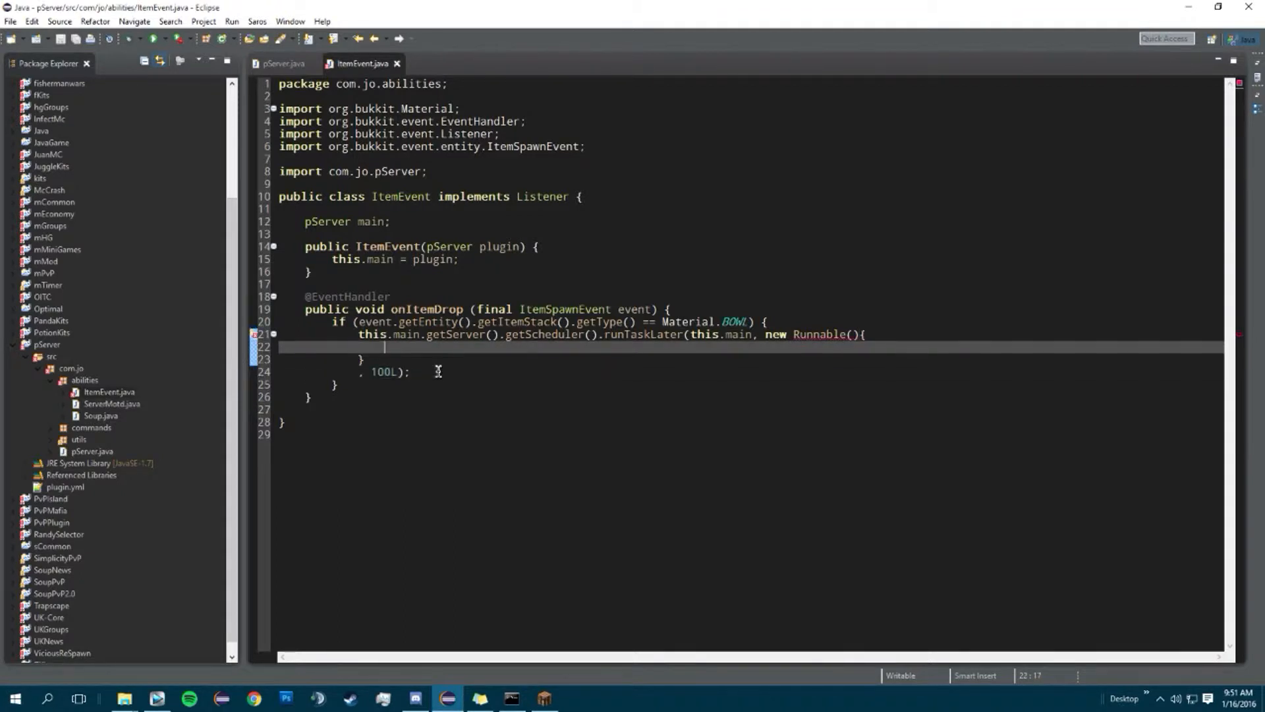
Write the Runnable's run method with an if check on event.getEntity() validity and removal.
{"action": "type", "text": "public void run() {"}
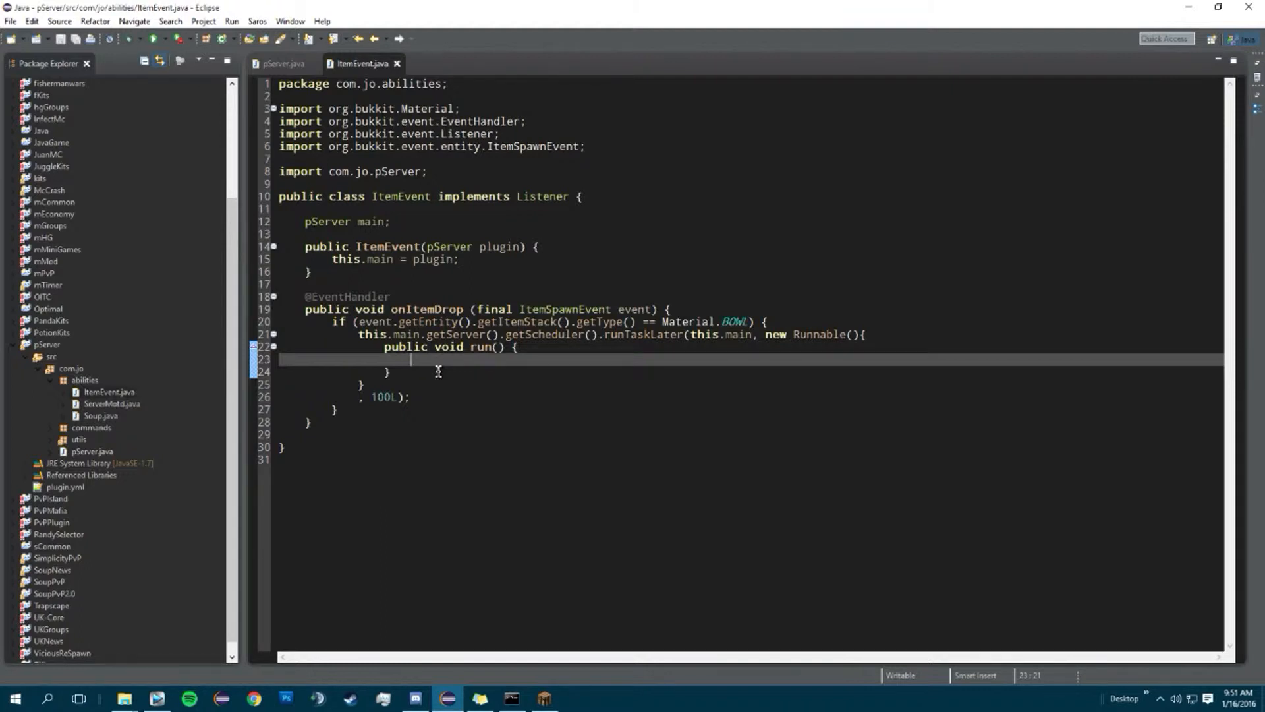
{"action": "type", "text": "if (event."}
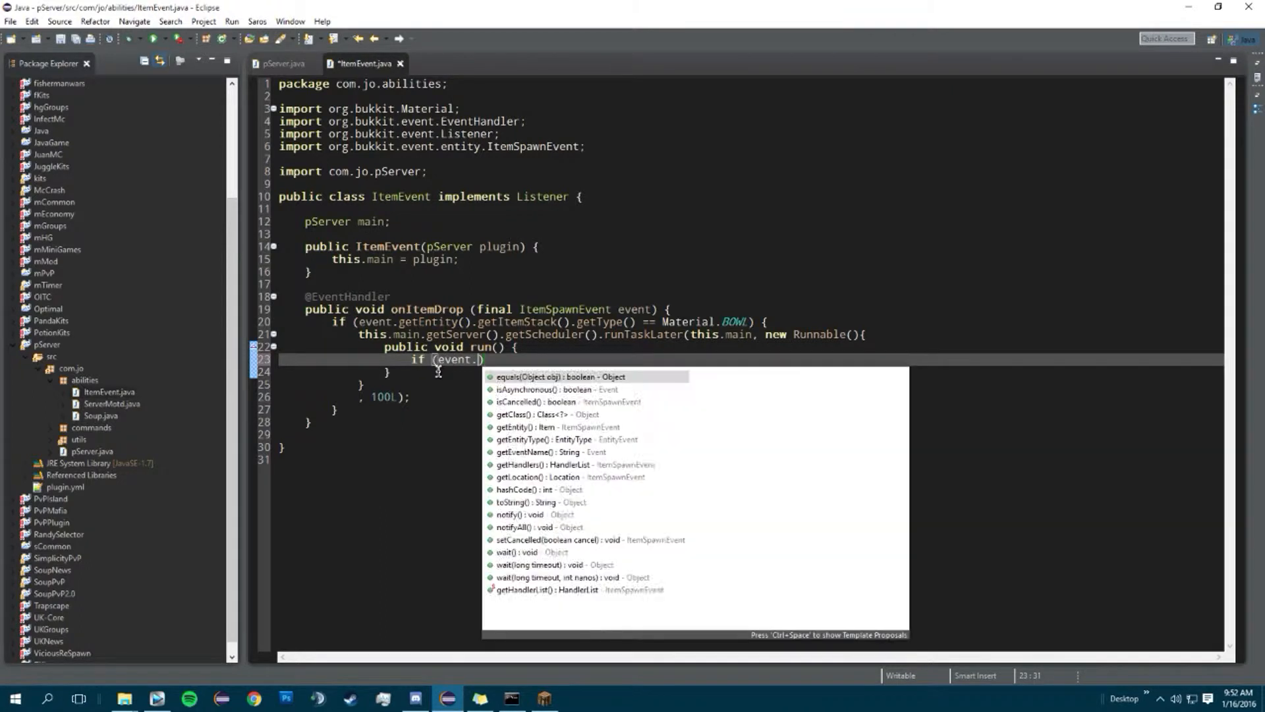
{"action": "type", "text": "getEntity().s"}
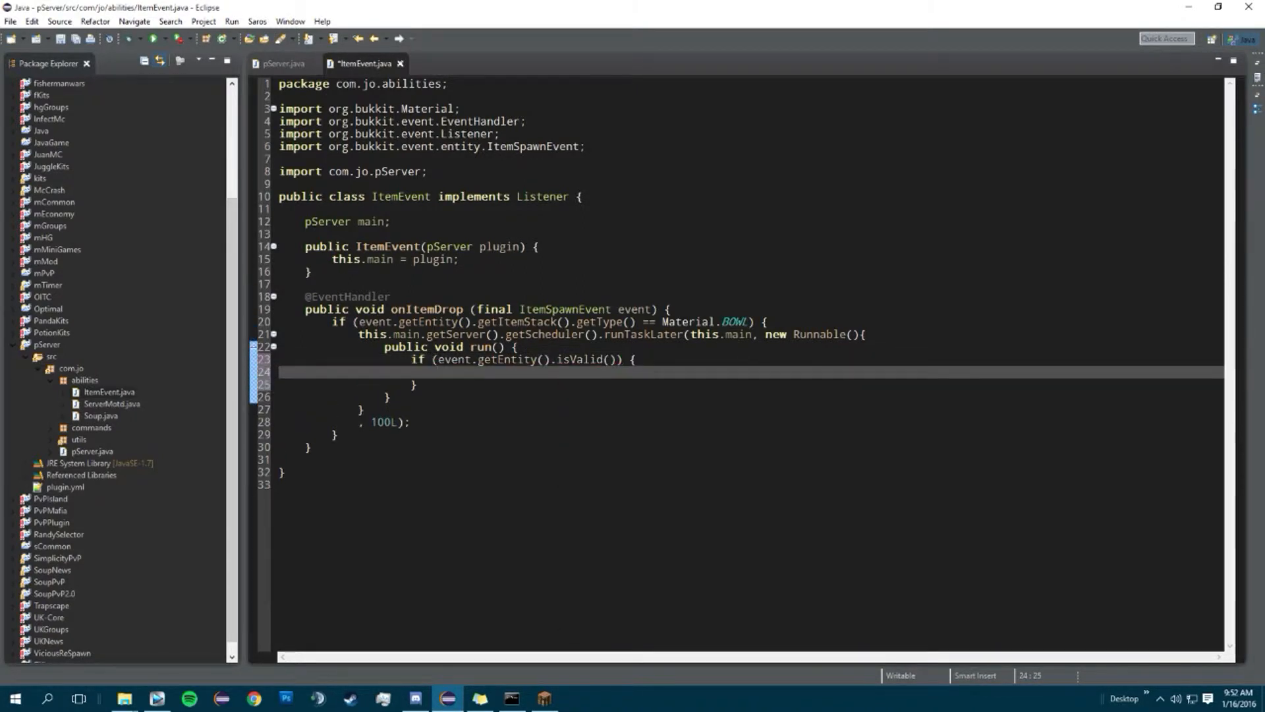
Begin a playEffect call on event.getEntity().getLocation().getWorld().
{"action": "type", "text": "event"}
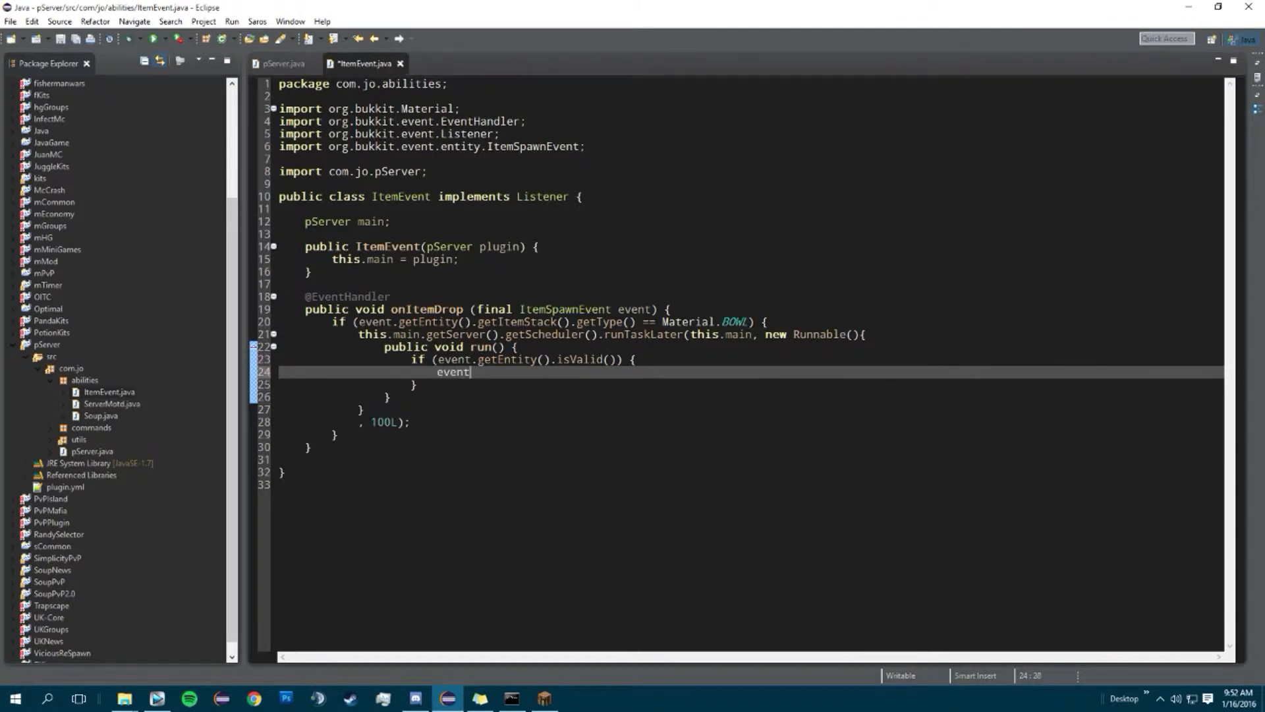
{"action": "type", "text": ".getEntity().remove();"}
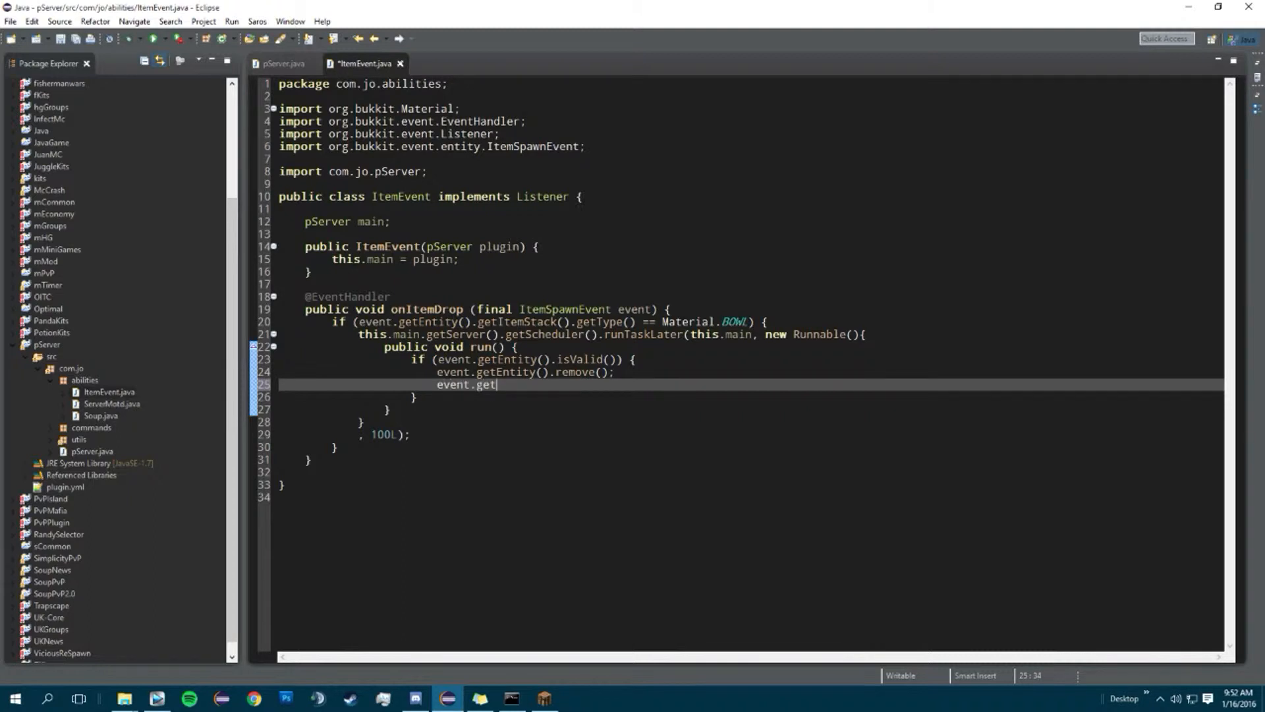
{"action": "type", "text": "Entity()."}
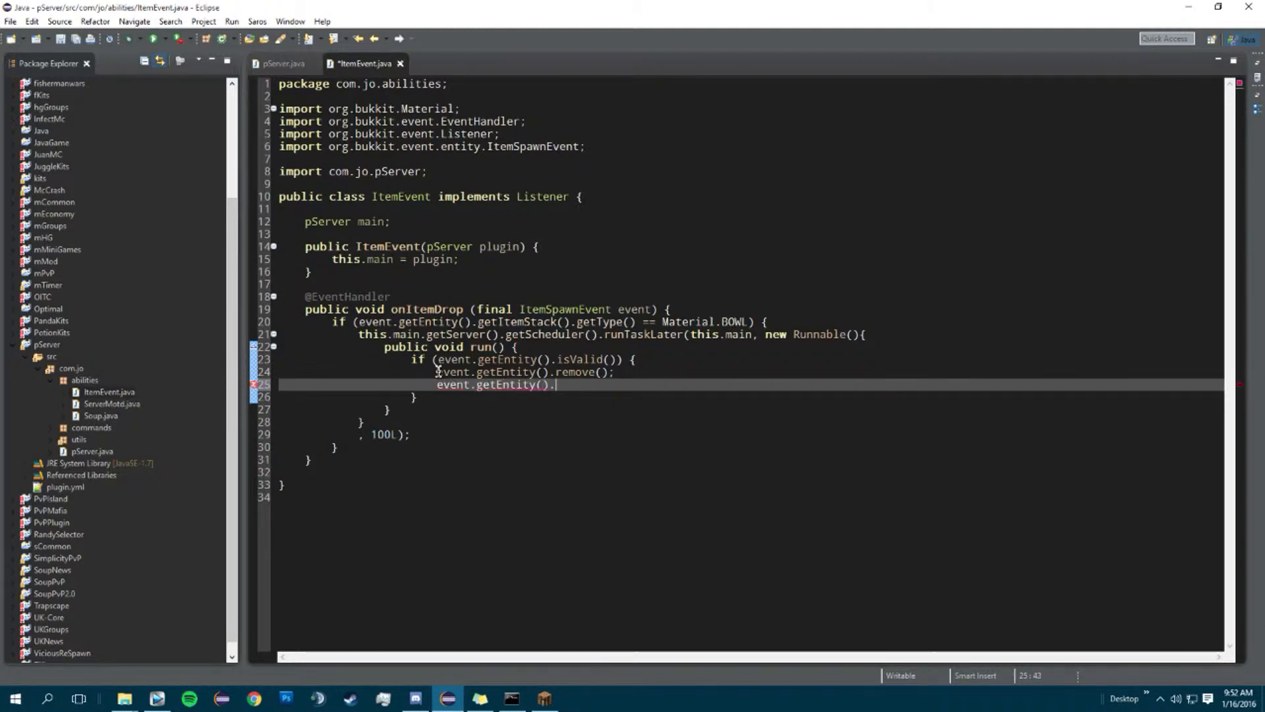
{"action": "type", "text": "getLocation()"}
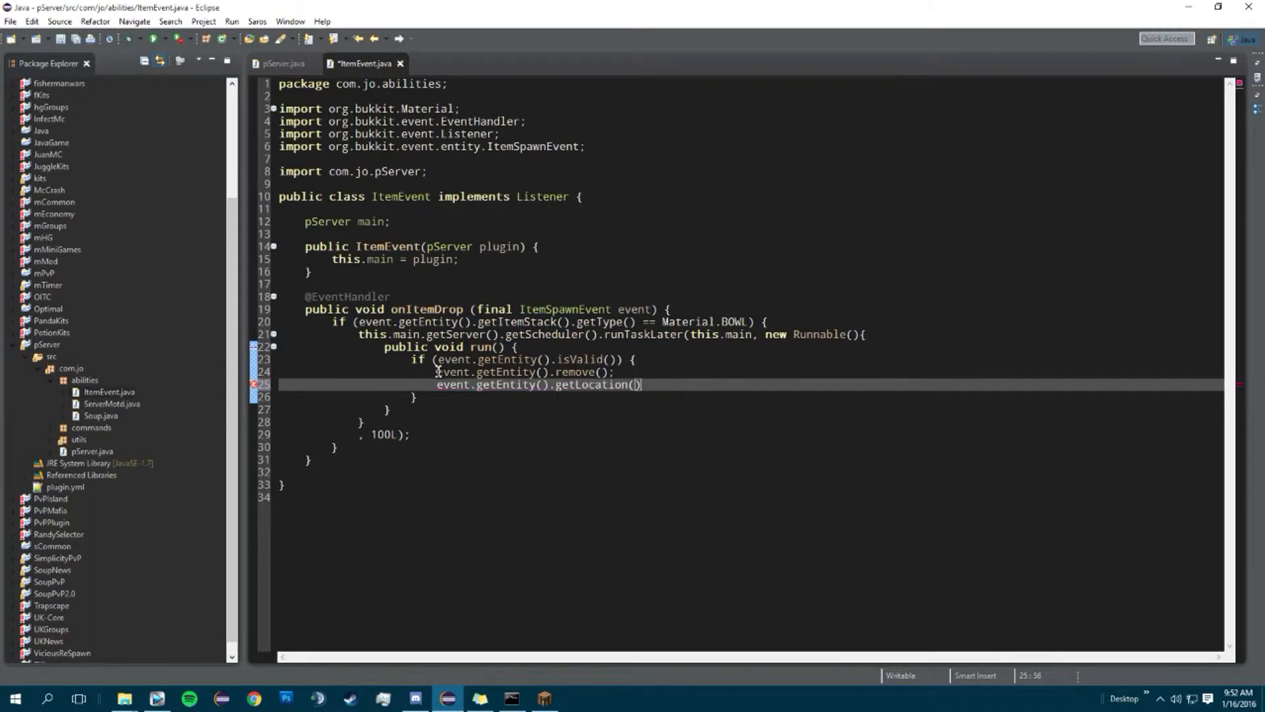
{"action": "type", "text": ".getWorld("}
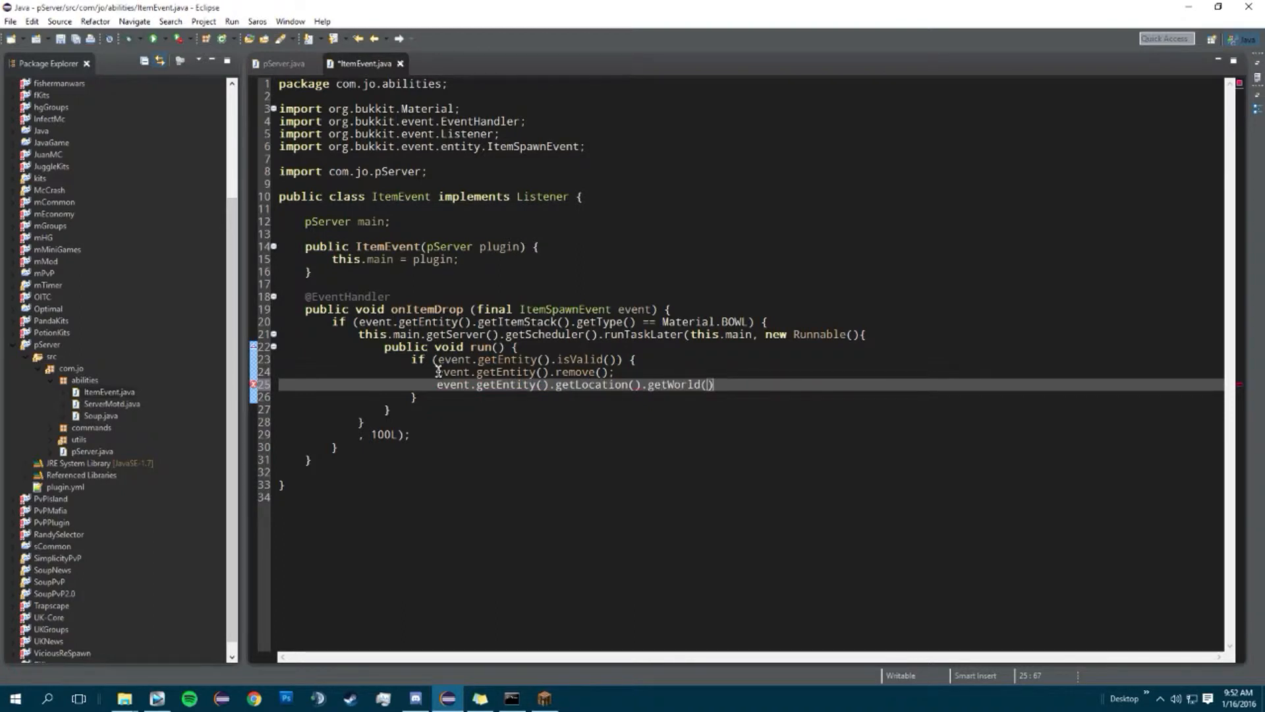
{"action": "type", "text": "playef"}
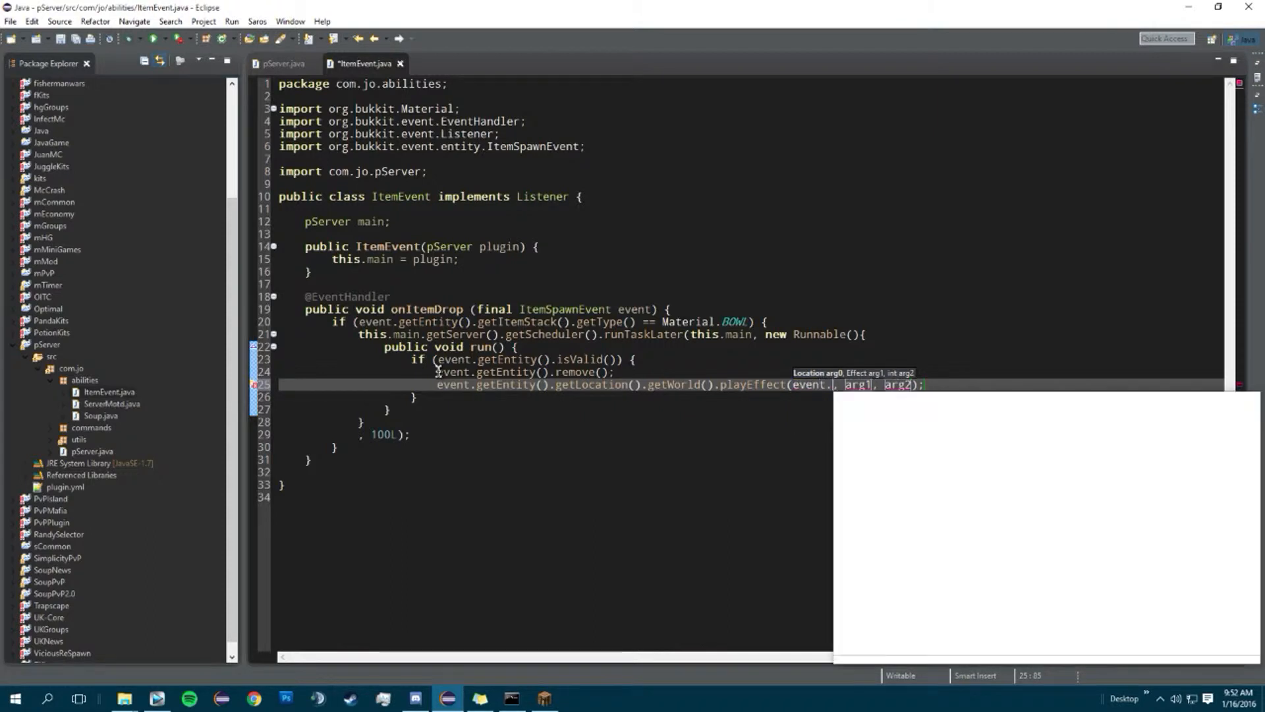
Complete playEffect(event.getLocation(), Effect.SMOKE, 152).
{"action": "type", "text": "event.getLocation()"}
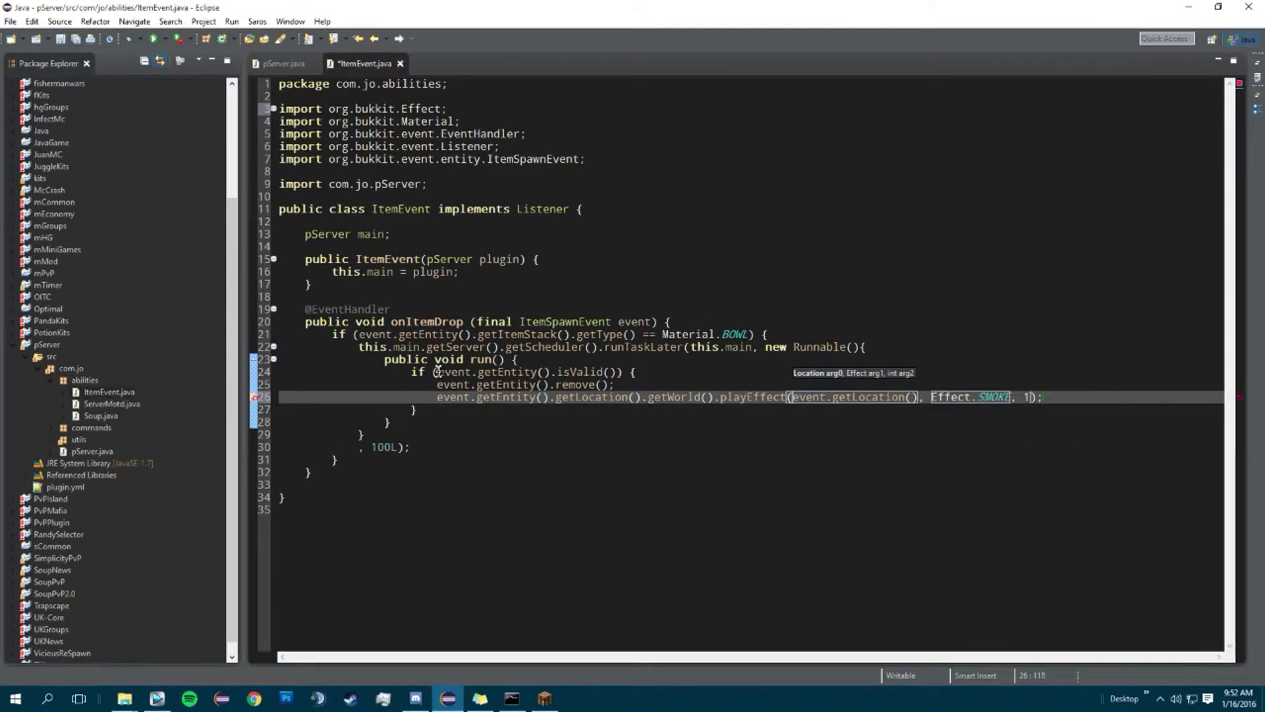
{"action": "type", "text": "52"}
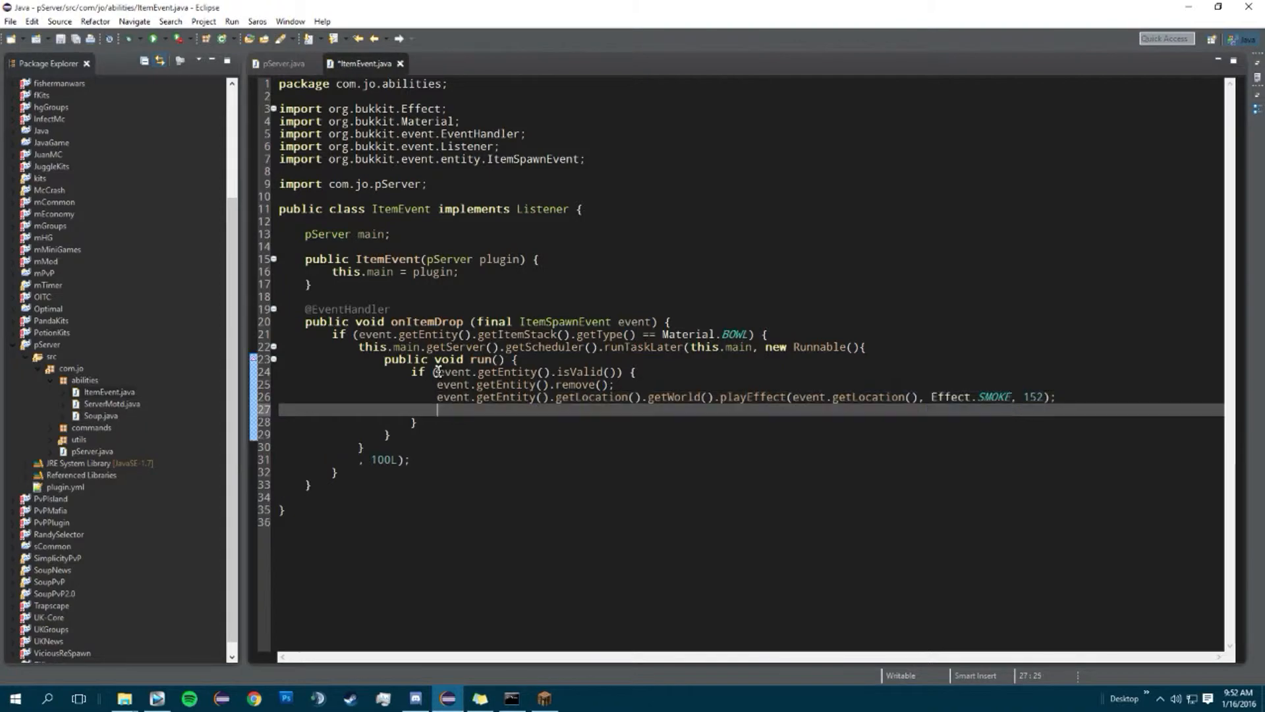
Add a playSound call on the location's world using Sound.ITEM_PICKUP.
{"action": "type", "text": "event.getEntity().g"}
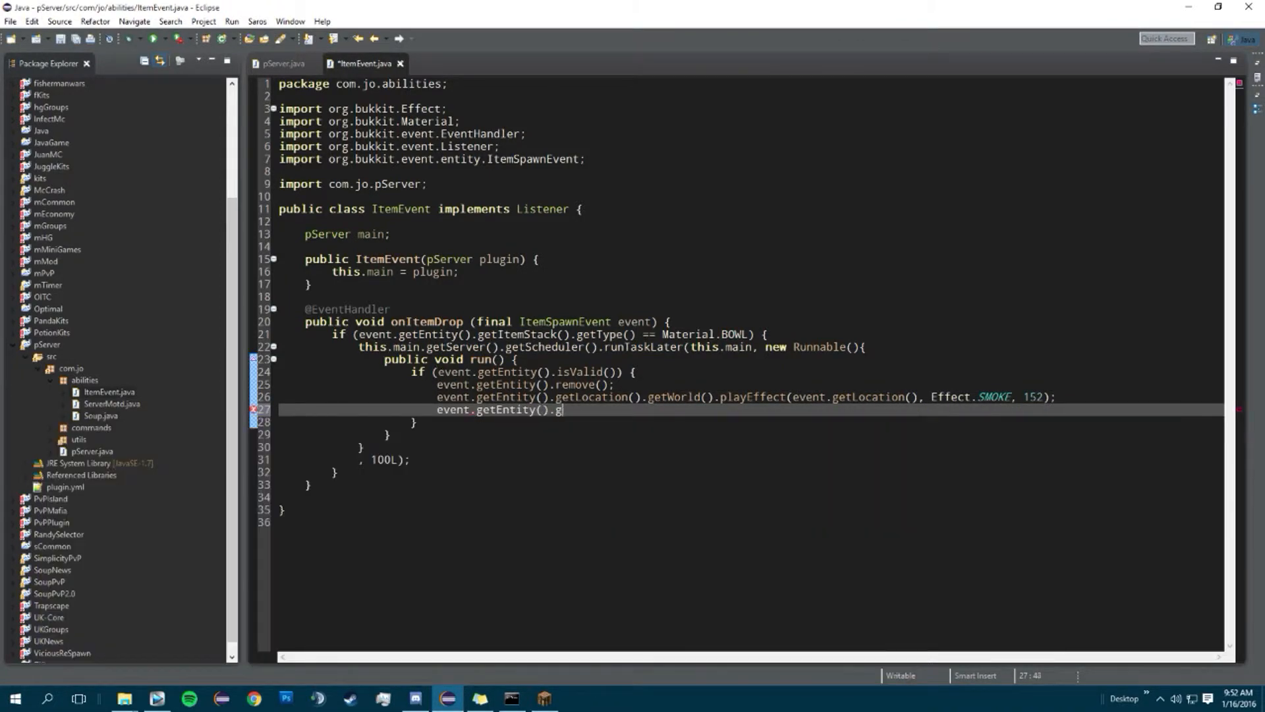
{"action": "type", "text": "etl"}
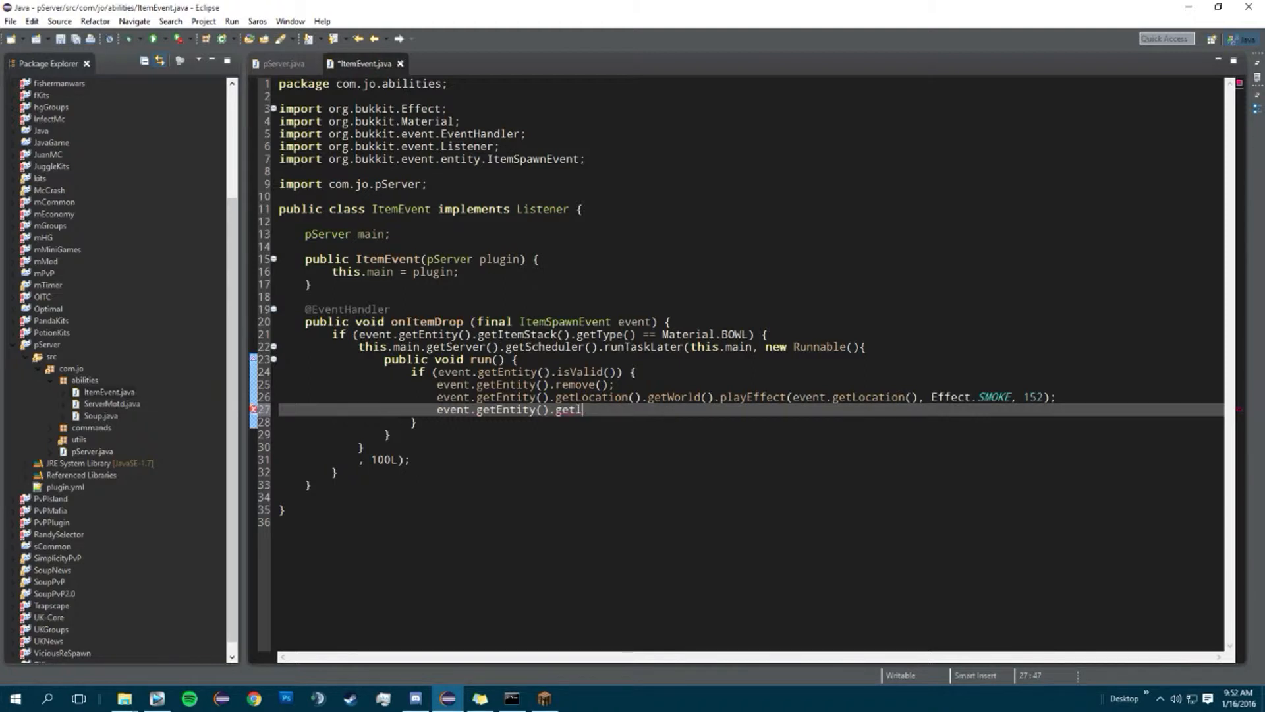
{"action": "type", "text": "ocation().getWod"}
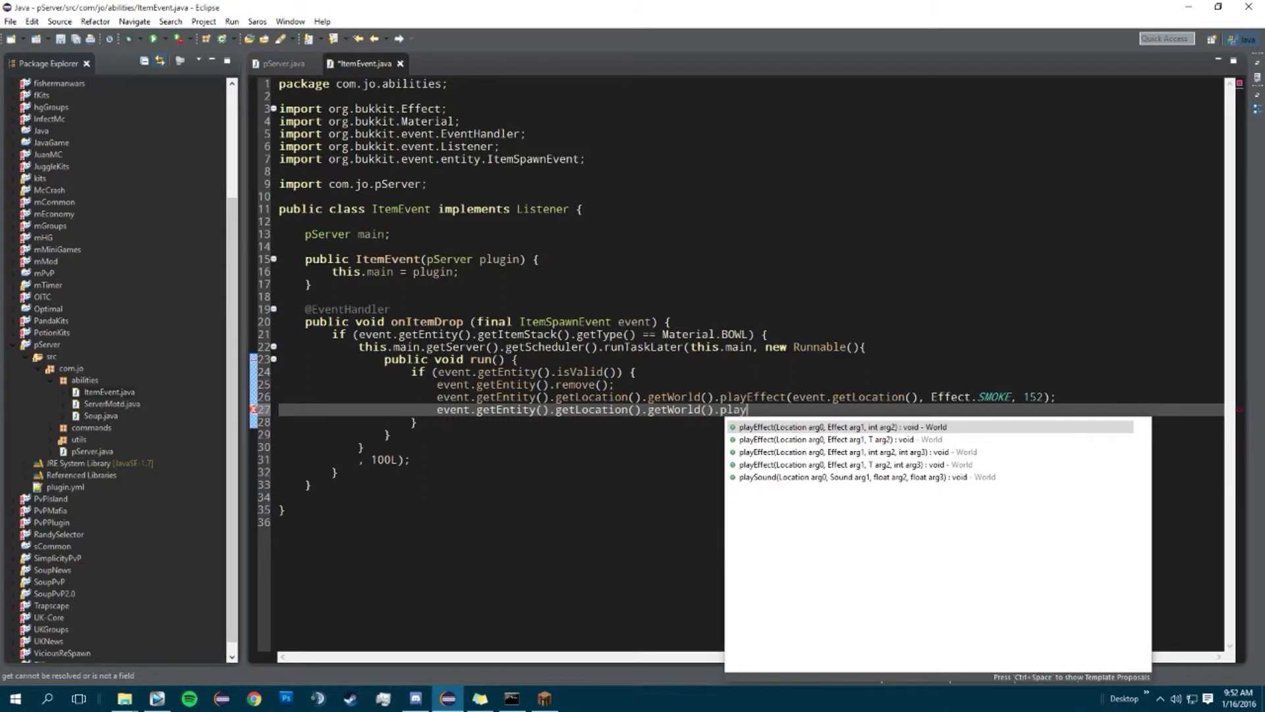
{"action": "left_click", "coordinate": [862, 475]}
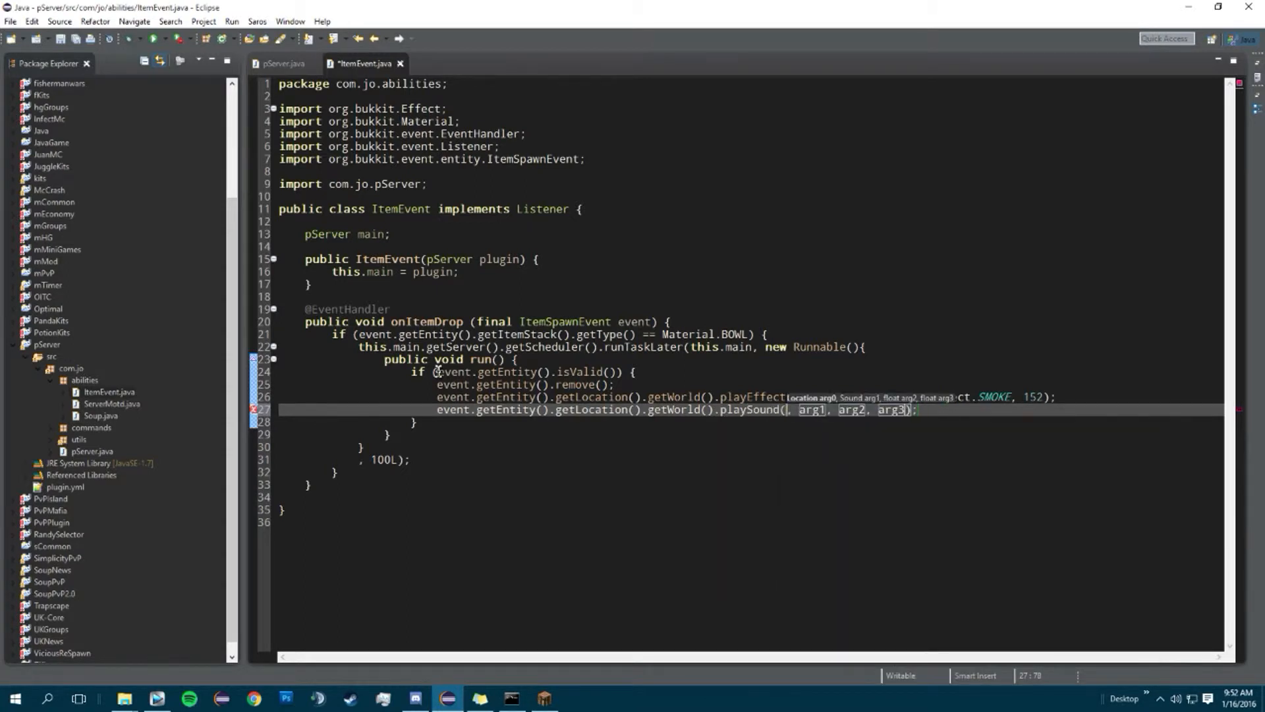
{"action": "type", "text": "event.gete"}
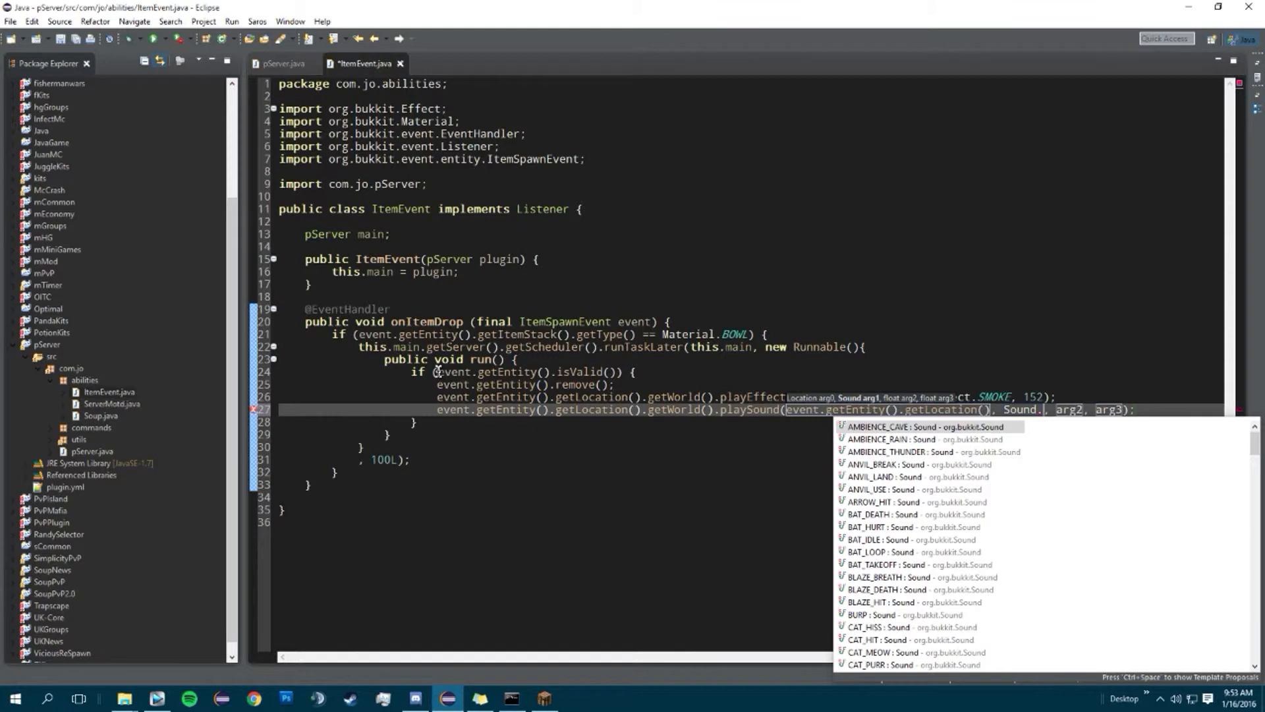
{"action": "type", "text": "item"}
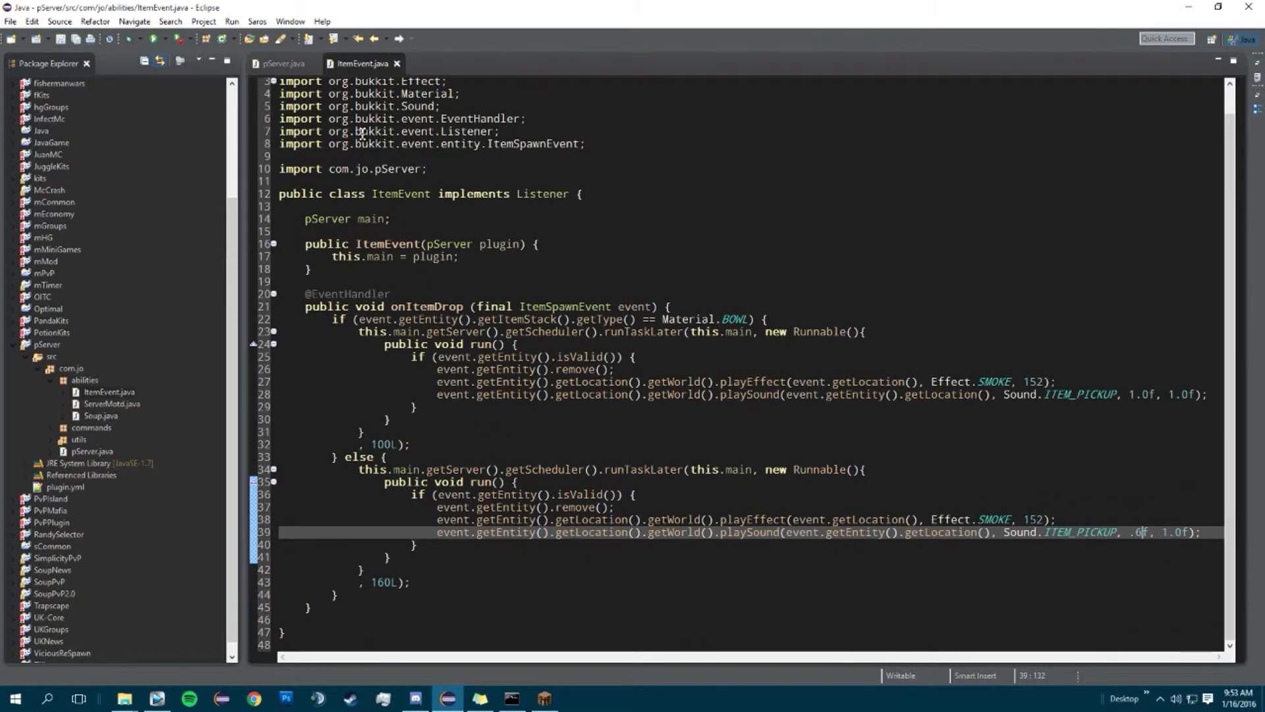
{"action": "mouse_move", "coordinate": [283, 64]}
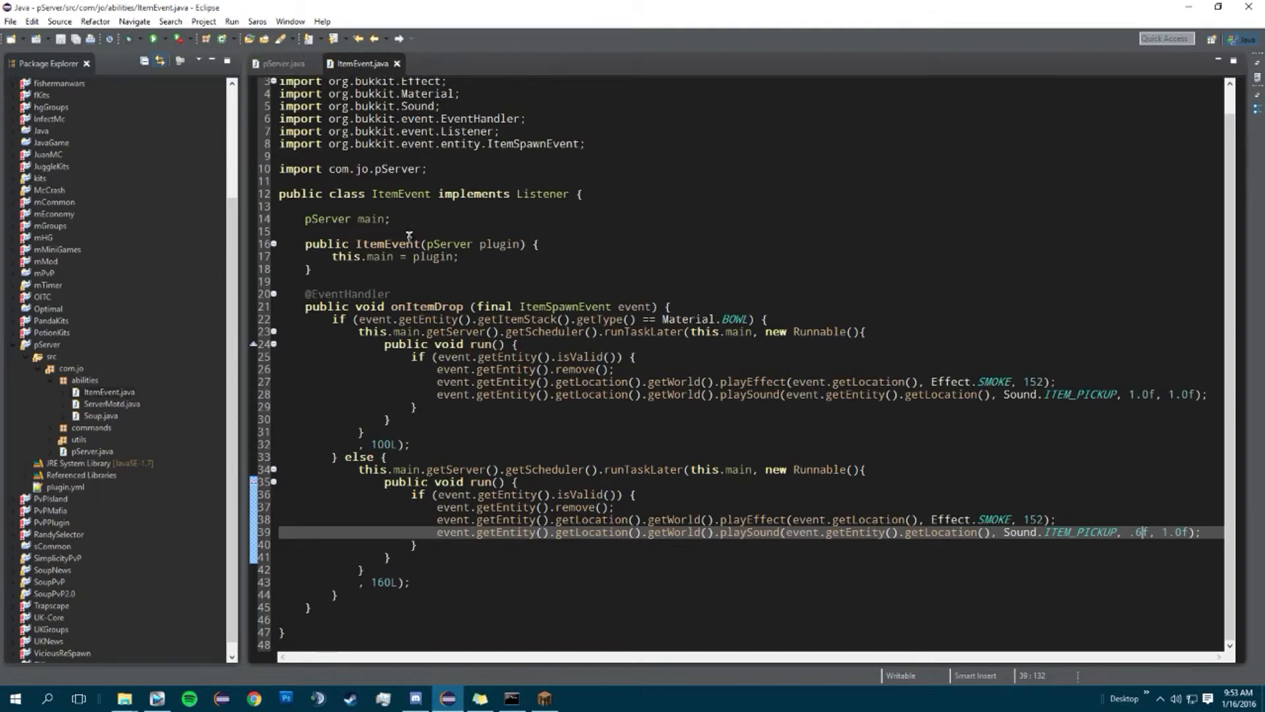
Apply the quick fix making the event parameter final, then switch to pServer.java.
{"action": "scroll", "scroll_direction": "up", "scroll_amount": 3}
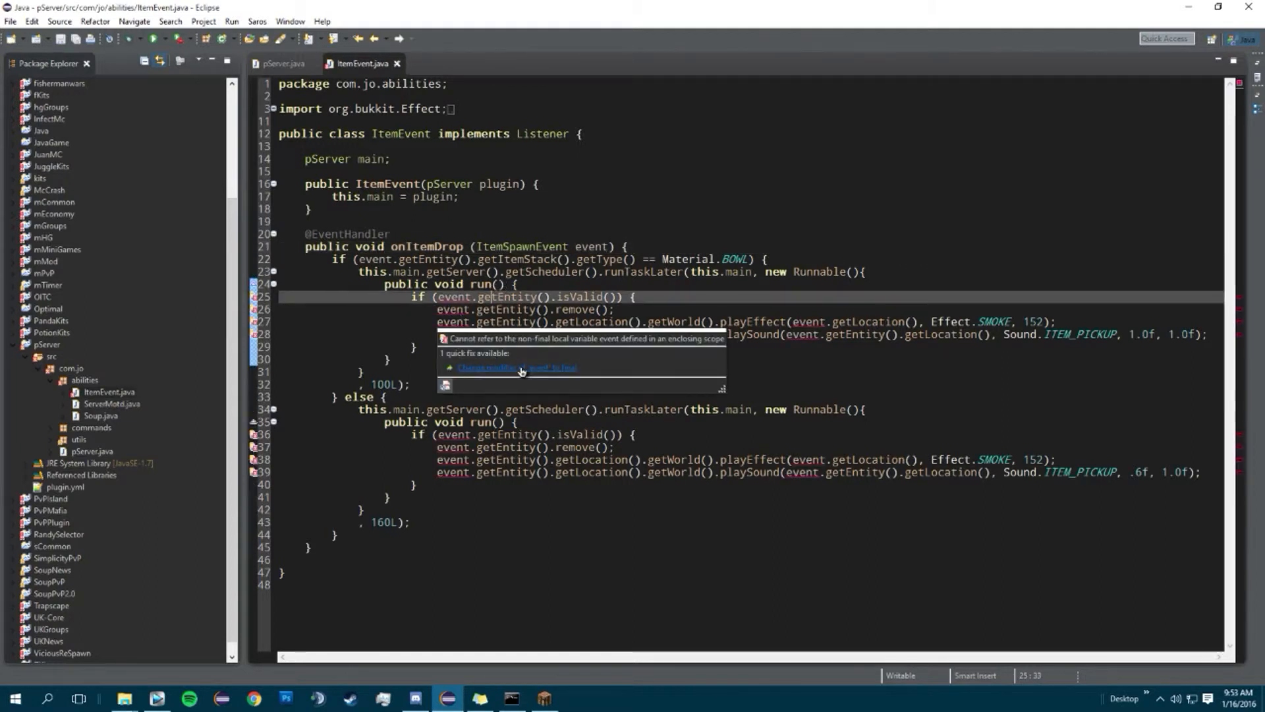
{"action": "left_click", "coordinate": [517, 367]}
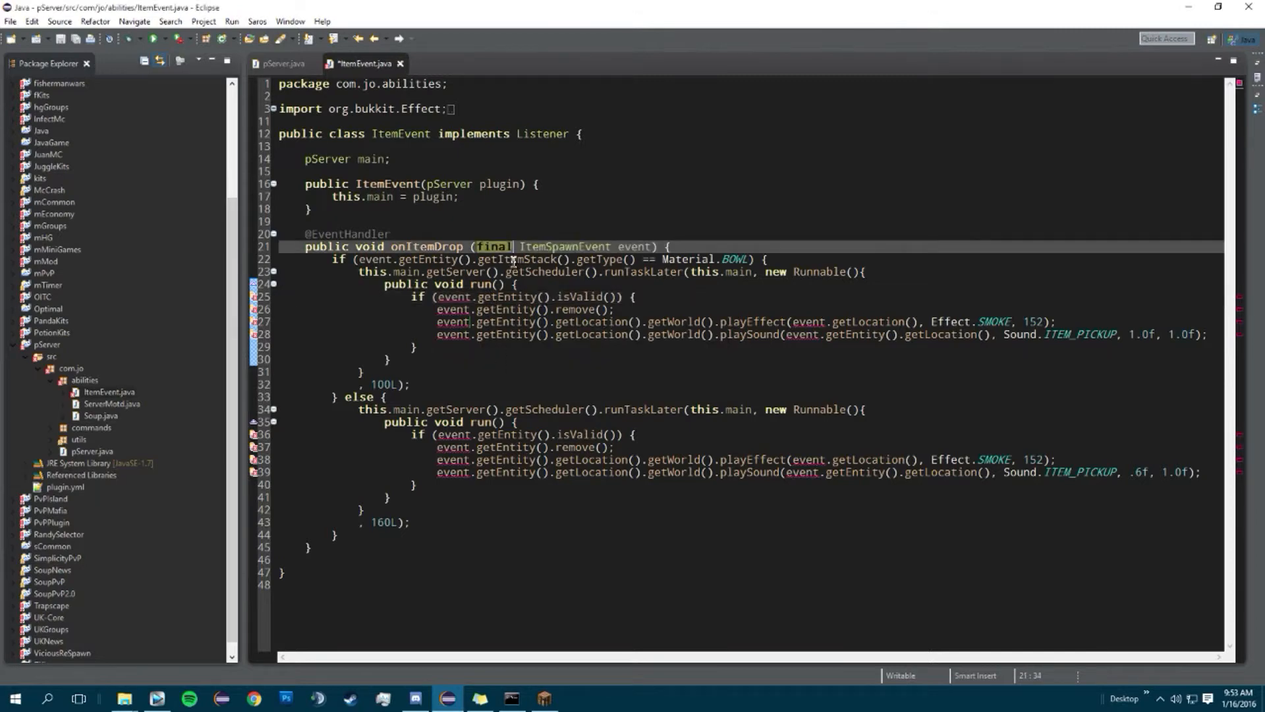
{"action": "left_click", "coordinate": [283, 63]}
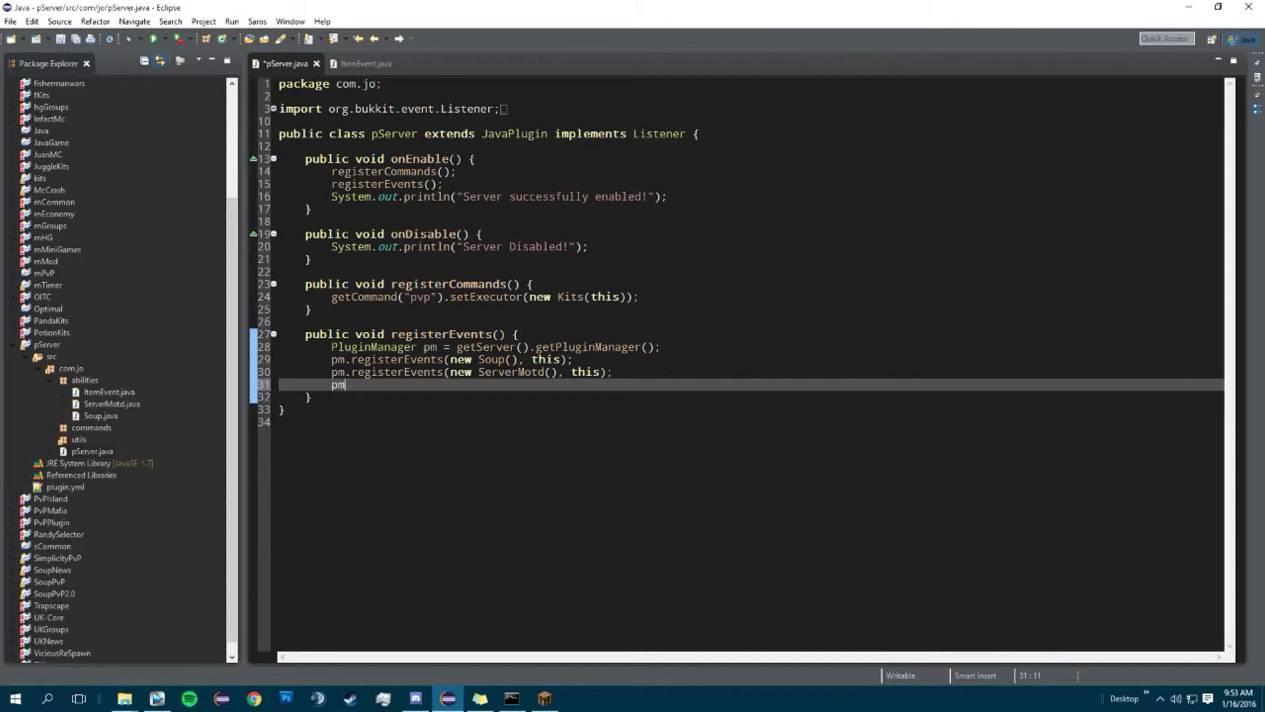
Register pm.registerEvents(new ItemEvent(this), this) and import com.jo.abilities.ItemEvent.
{"action": "type", "text": ".registerEvents(new , arg1);"}
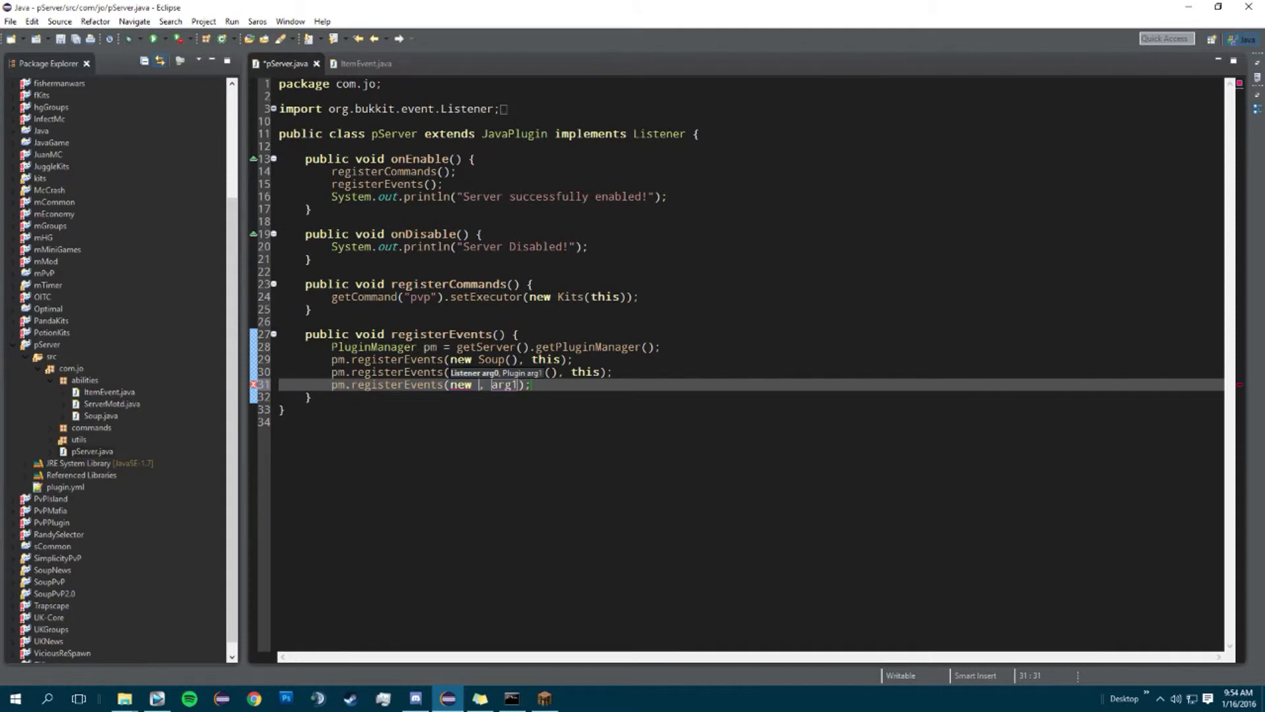
{"action": "type", "text": "ItemS"}
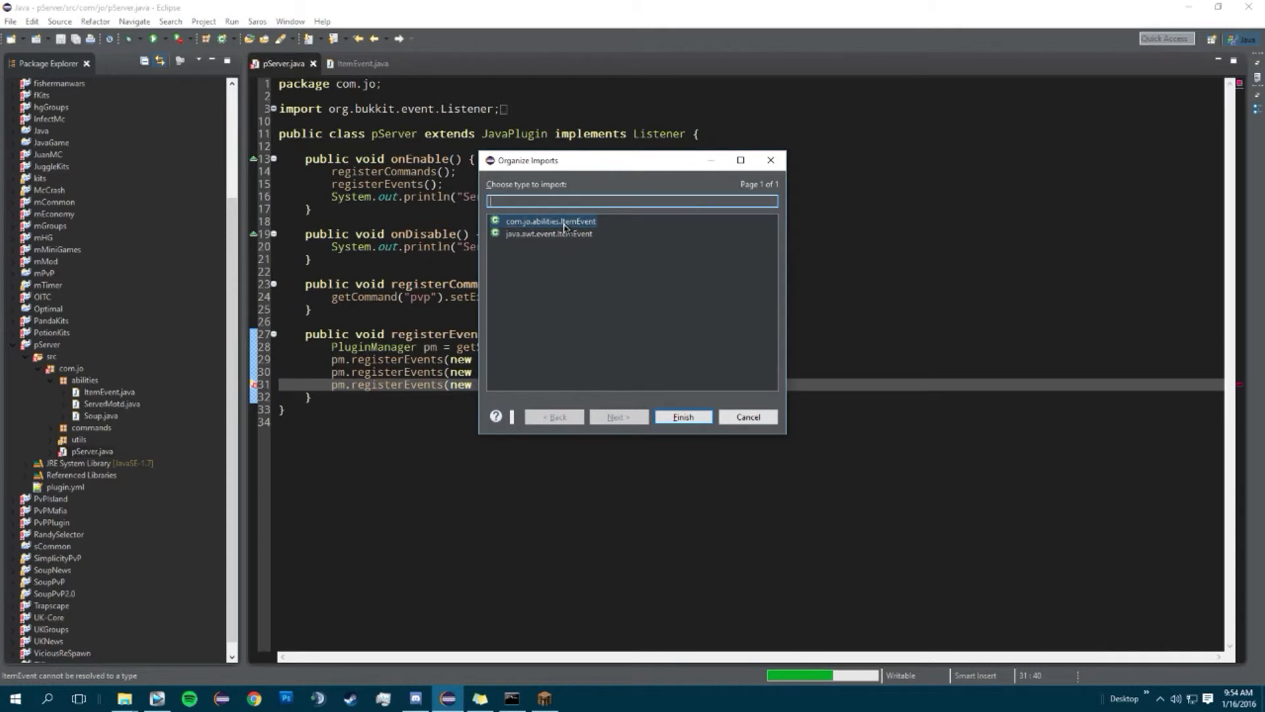
{"action": "left_click", "coordinate": [680, 417]}
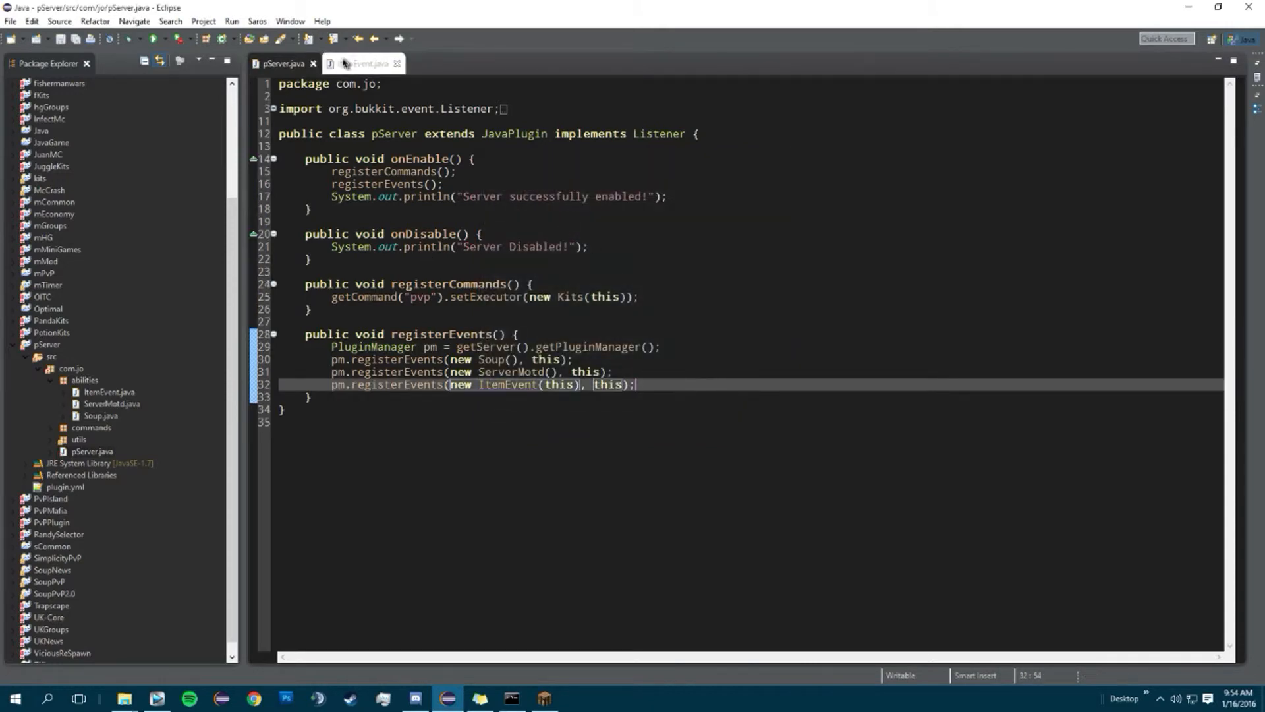
Return to ItemEvent.java and bring up the pServer project's context menu.
{"action": "left_click", "coordinate": [363, 63]}
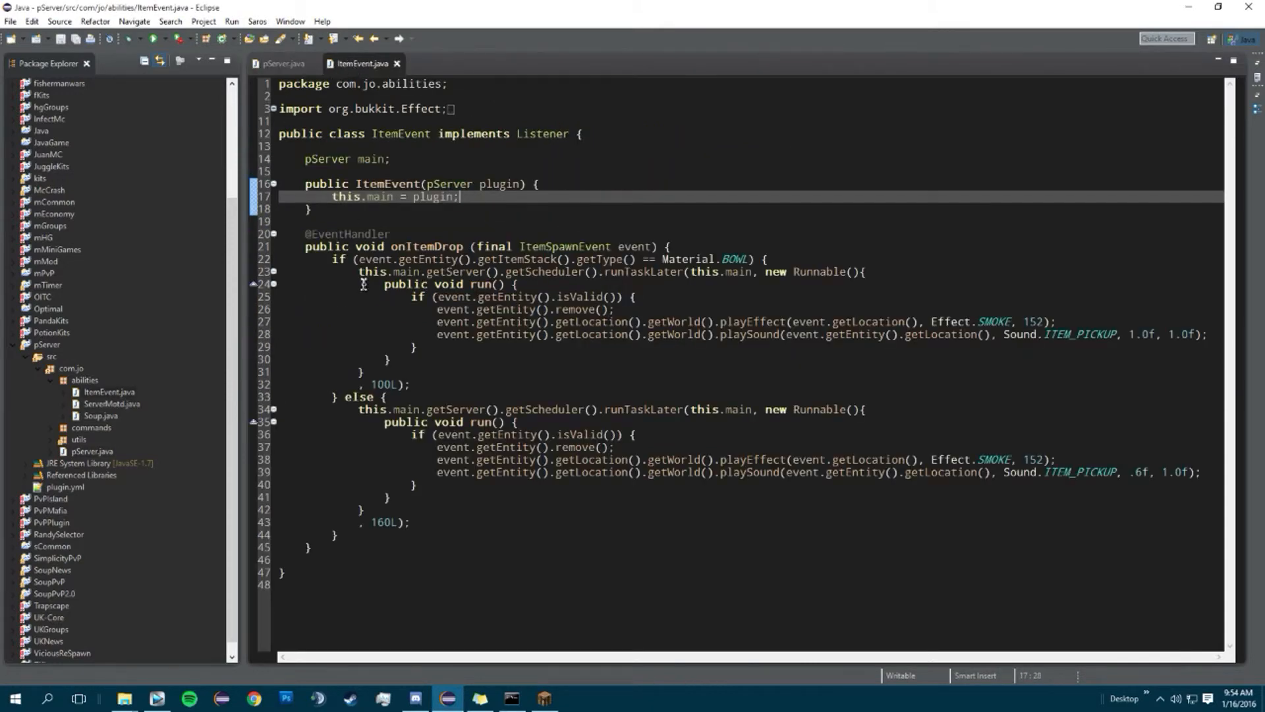
{"action": "right_click", "coordinate": [47, 344]}
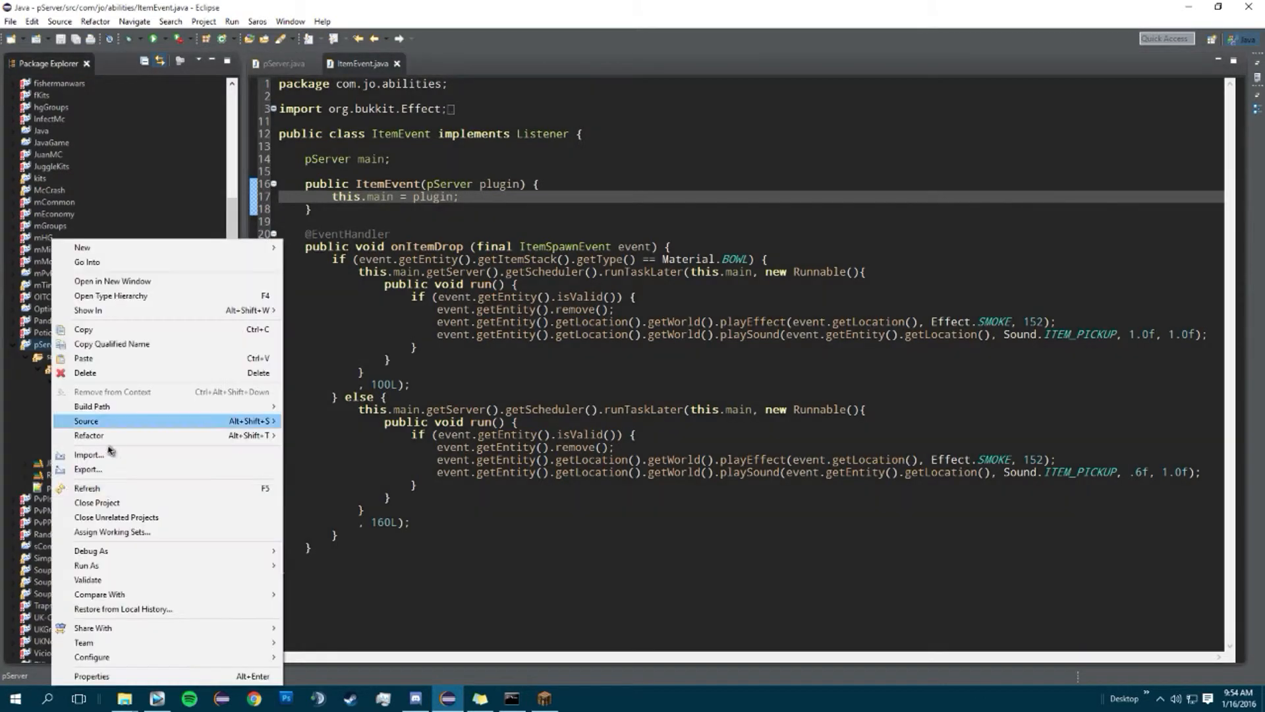